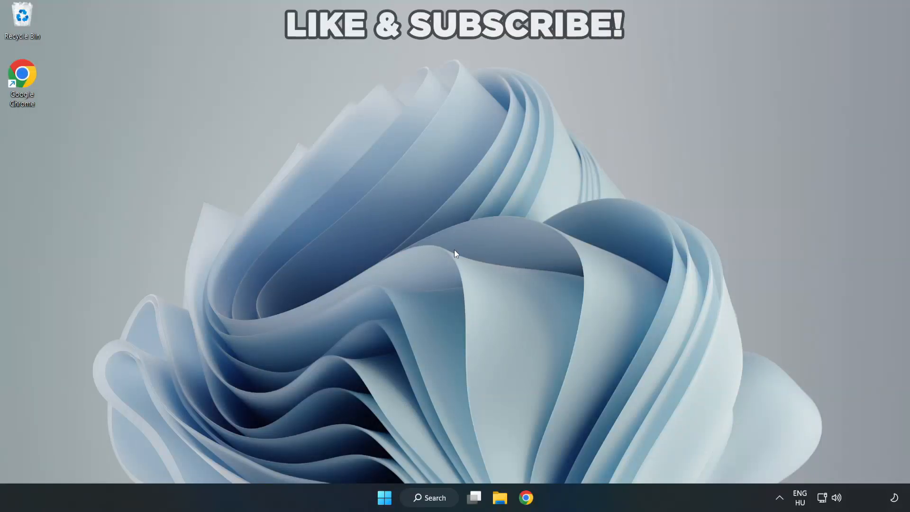
pyautogui.moveTo(456, 257)
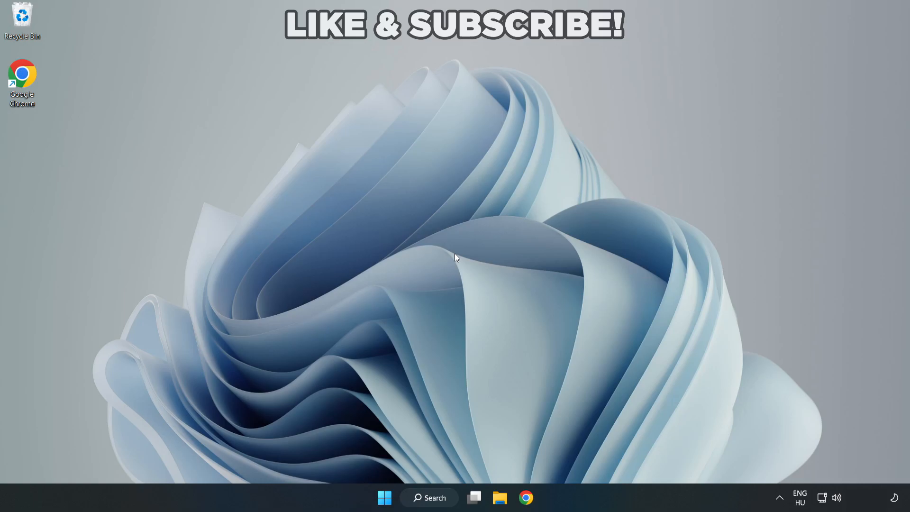
pyautogui.moveTo(443, 497)
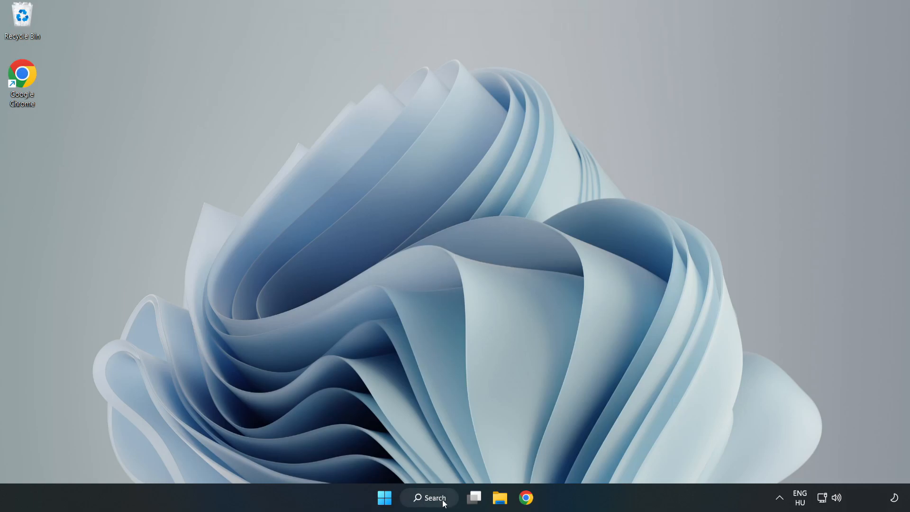
# - Search Windows for 'device manager' so Device Manager appears as the best match
pyautogui.click(429, 497)
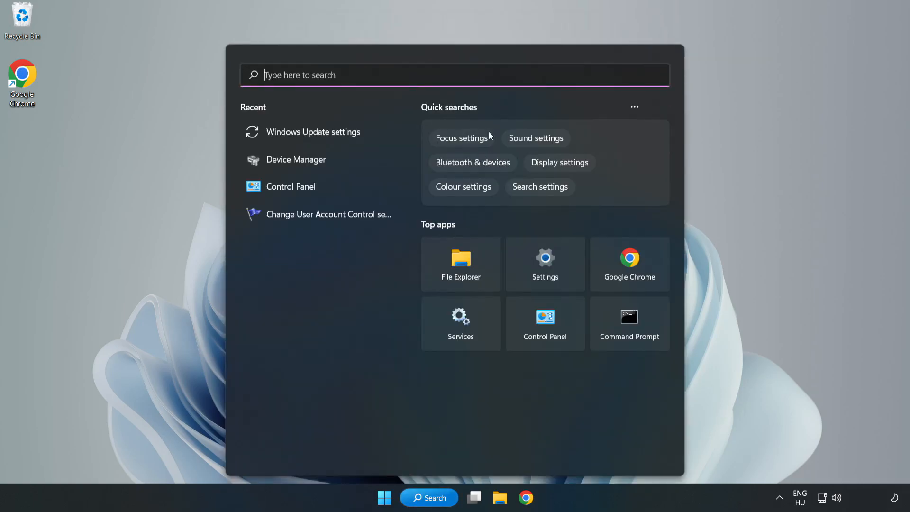
pyautogui.write('device manager')
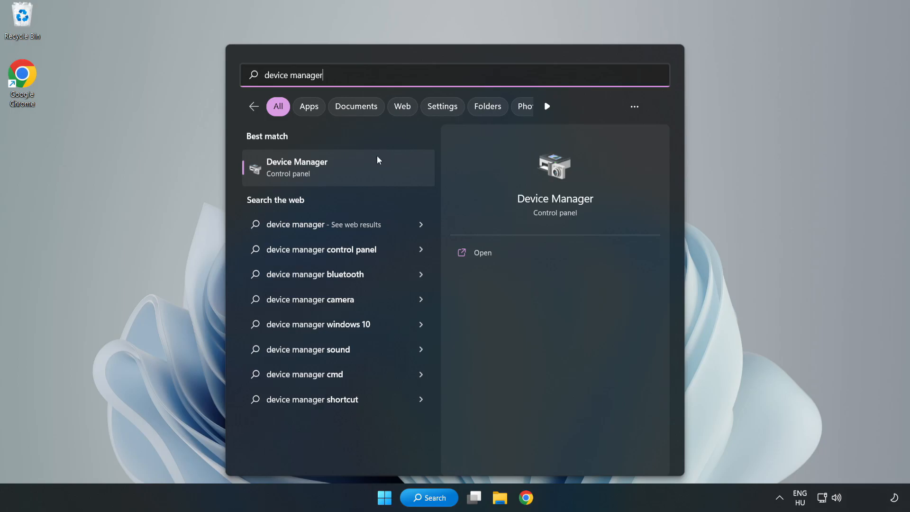
pyautogui.moveTo(338, 175)
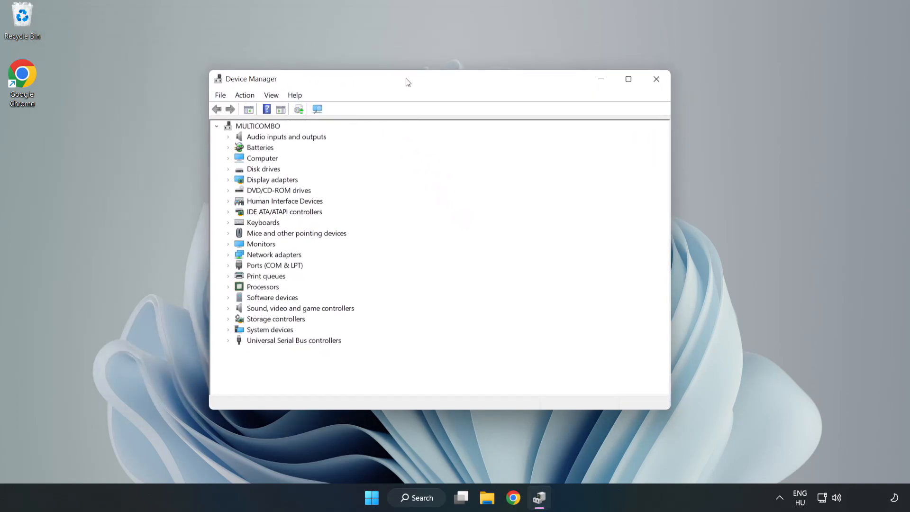
# - Expand Display adapters and start the driver update for VMware SVGA 3D
pyautogui.click(272, 179)
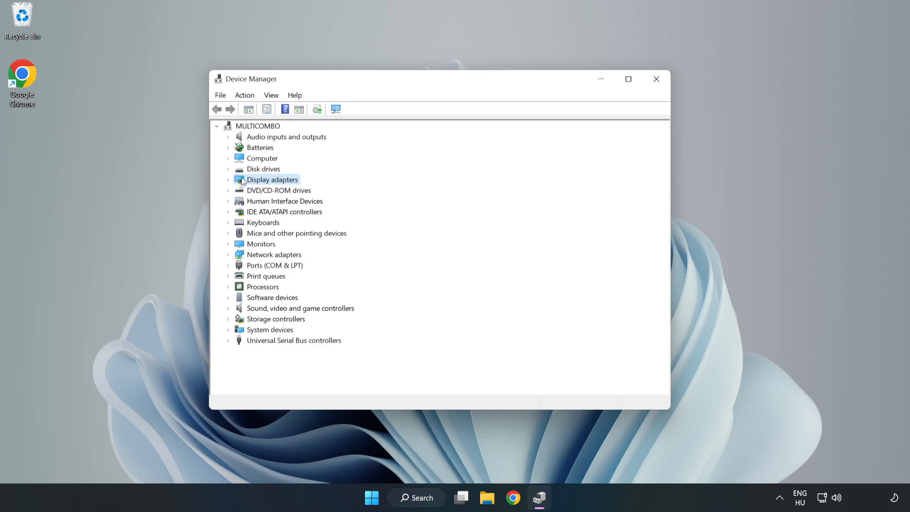
pyautogui.click(228, 179)
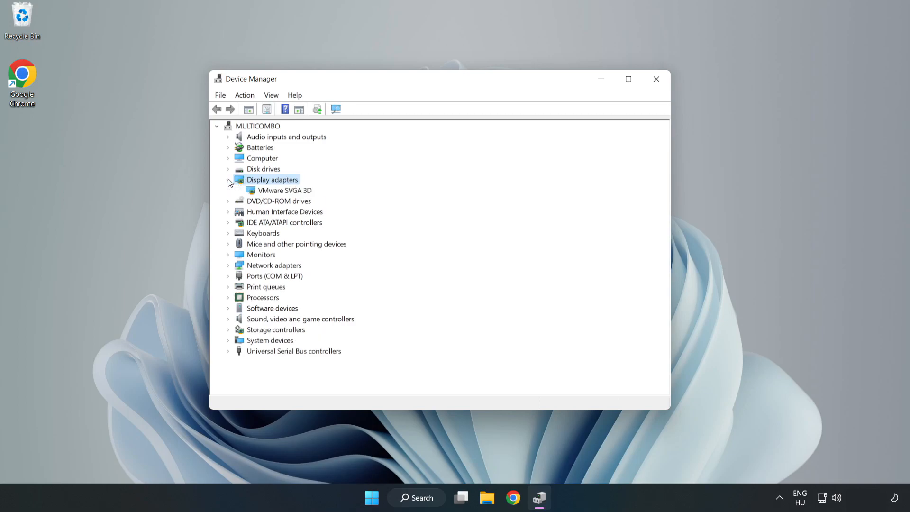
pyautogui.click(284, 190)
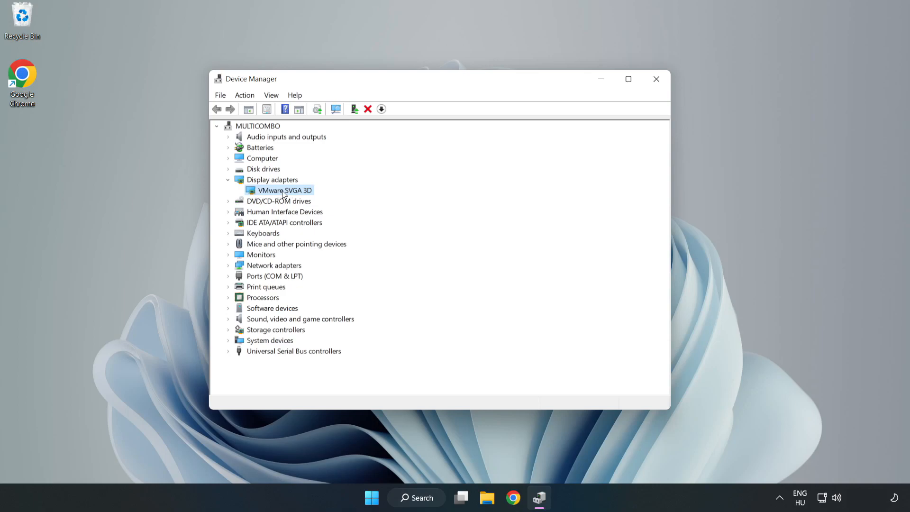
pyautogui.rightClick(283, 190)
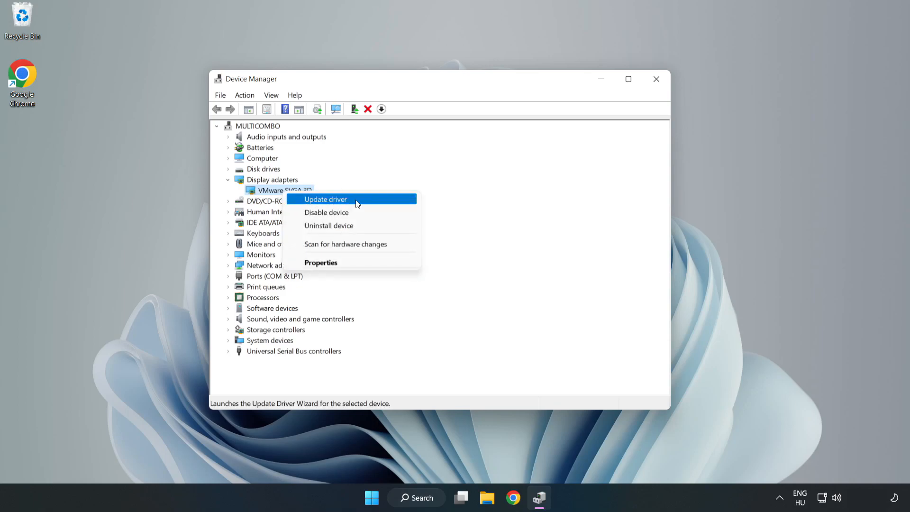
pyautogui.click(326, 199)
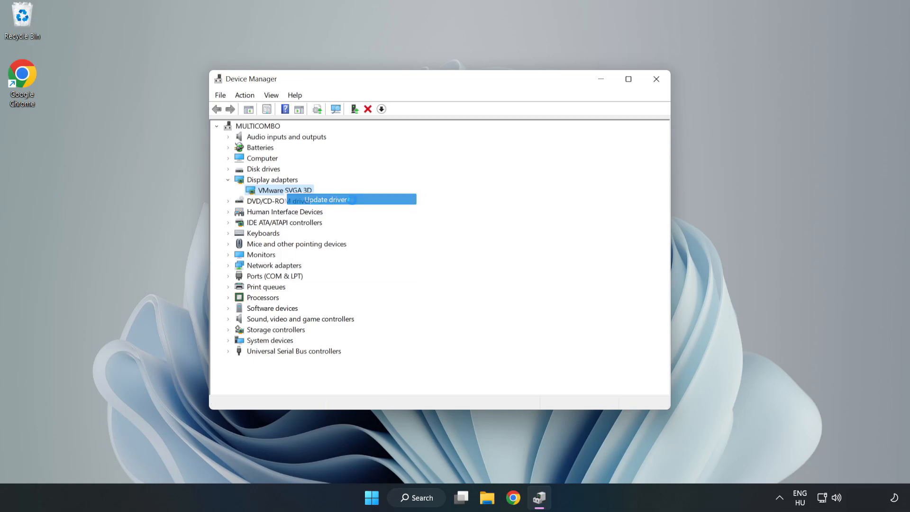
# - Search automatically for the VMware SVGA 3D driver, then close the wizard and Device Manager
pyautogui.click(325, 200)
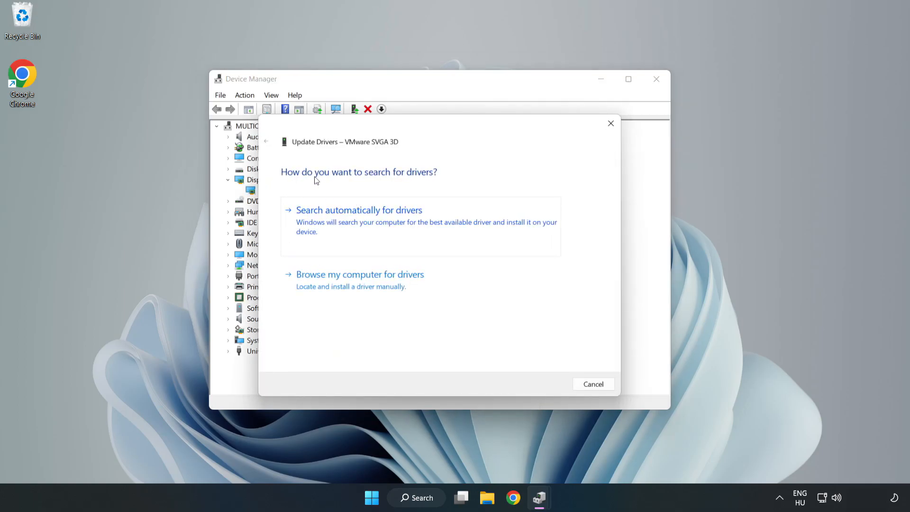
pyautogui.moveTo(409, 216)
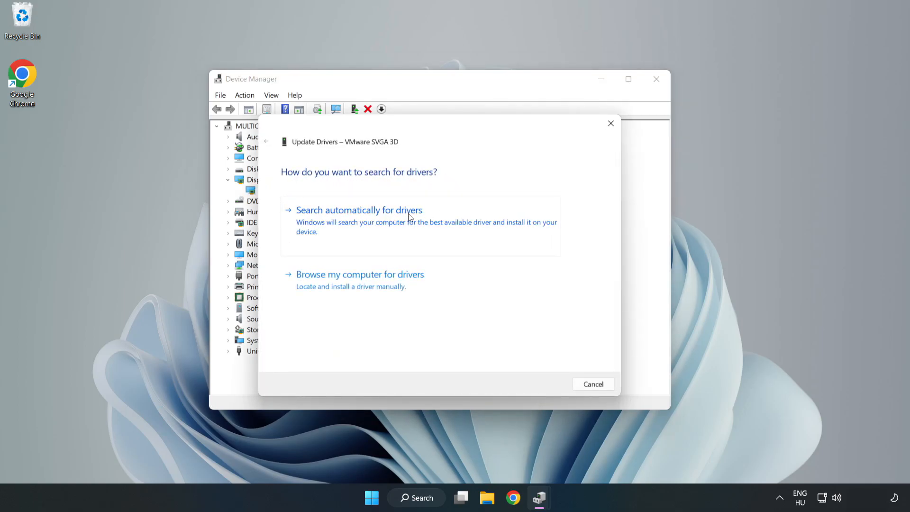
pyautogui.moveTo(362, 224)
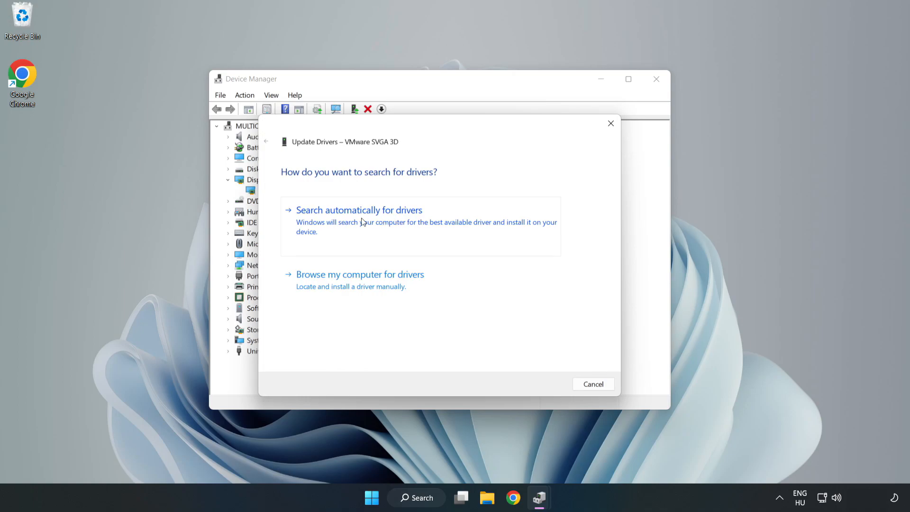
pyautogui.click(359, 210)
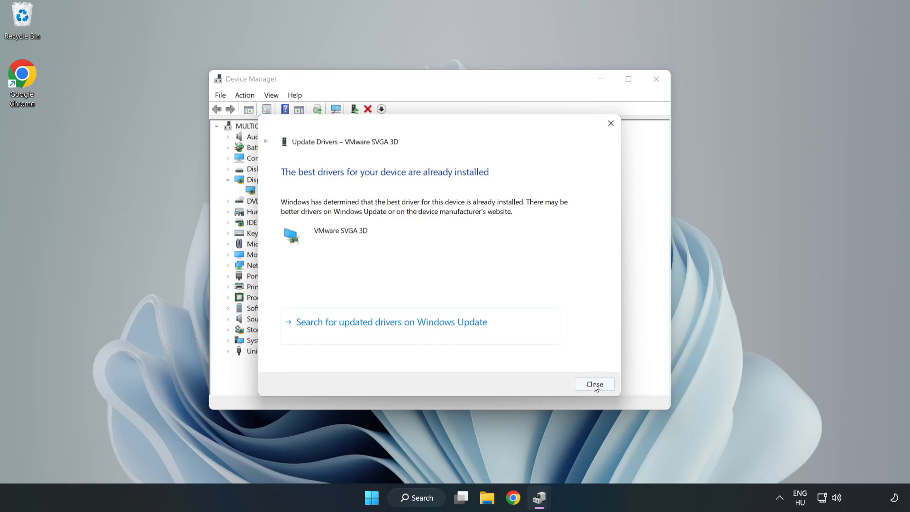
pyautogui.click(594, 384)
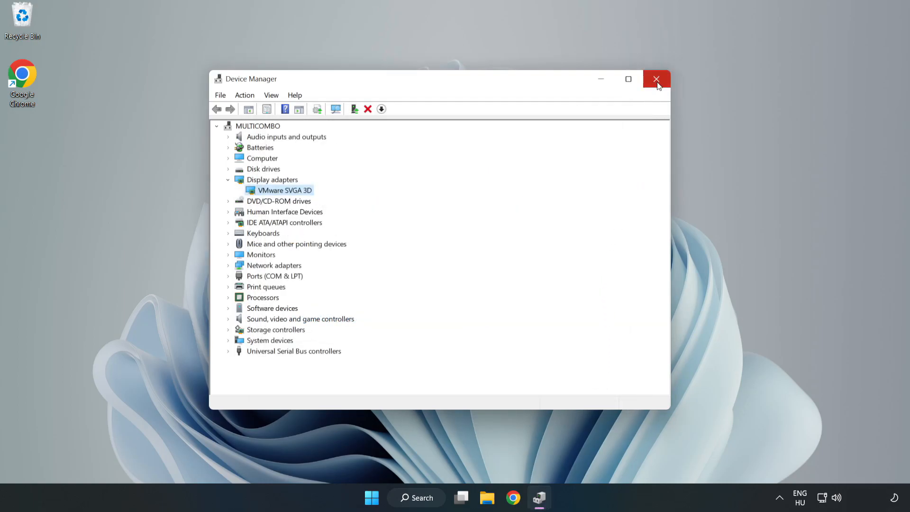
pyautogui.click(656, 79)
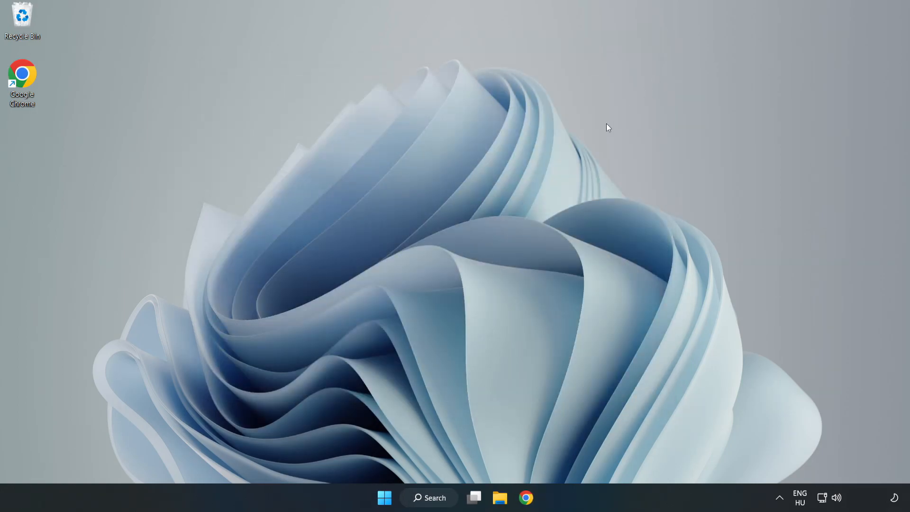
# - Search for 'updates' and launch Windows Update settings
pyautogui.click(429, 498)
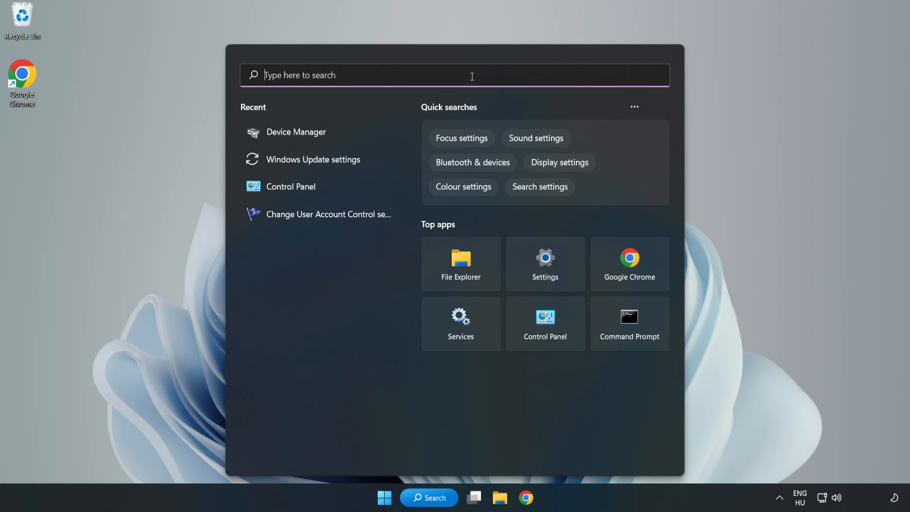
pyautogui.write('updates')
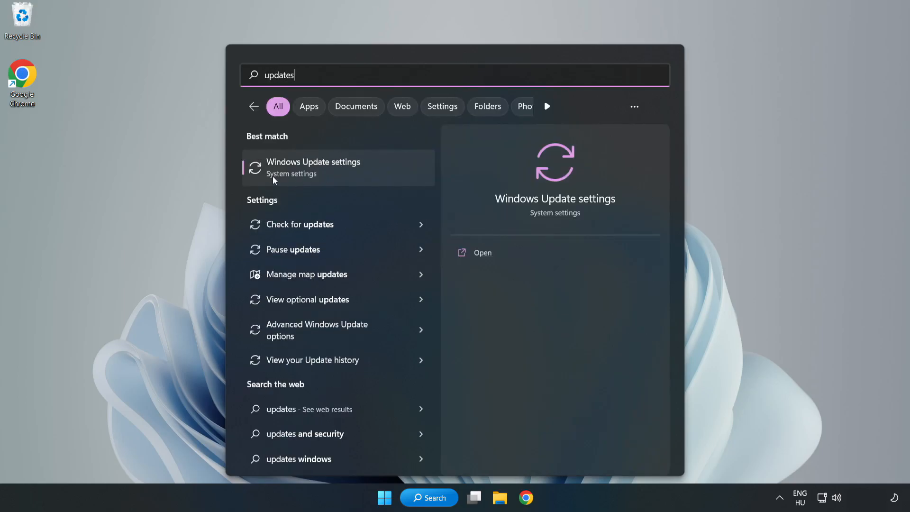
pyautogui.click(482, 253)
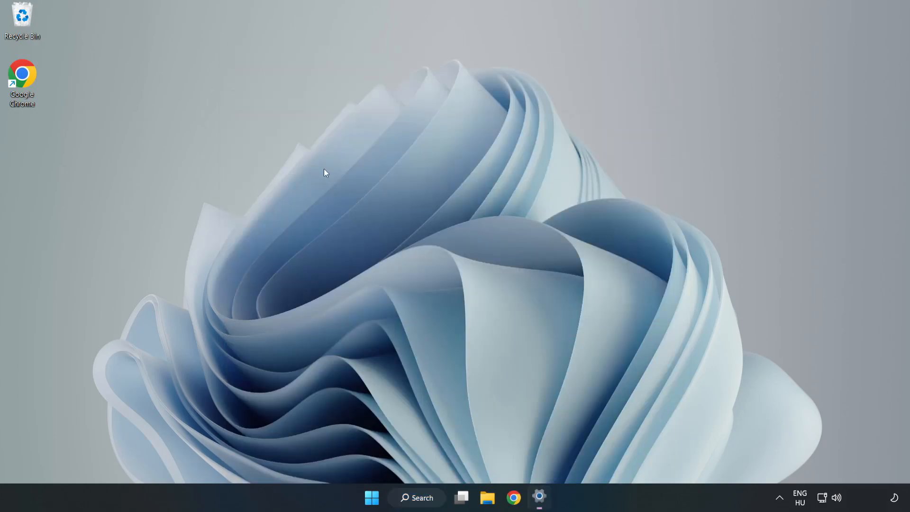
# - Run 'Check for updates' until Windows reports it is up to date
pyautogui.click(539, 497)
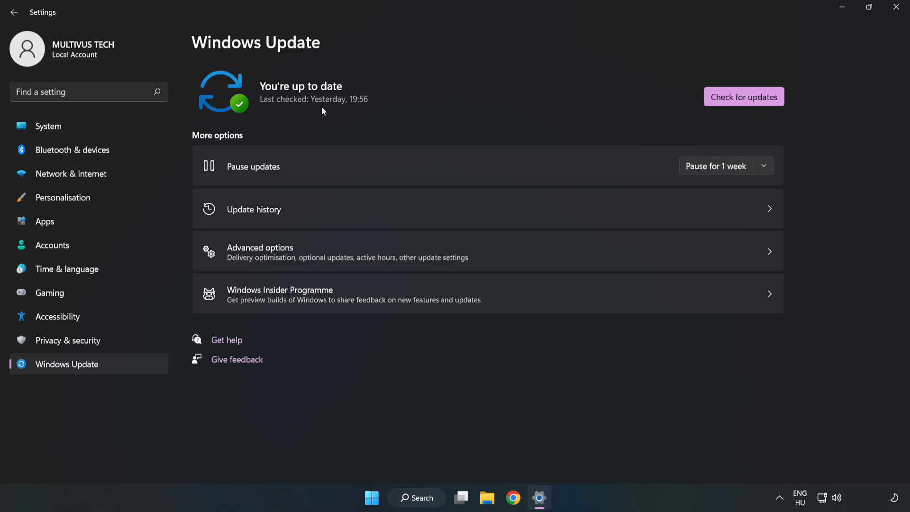
pyautogui.click(744, 96)
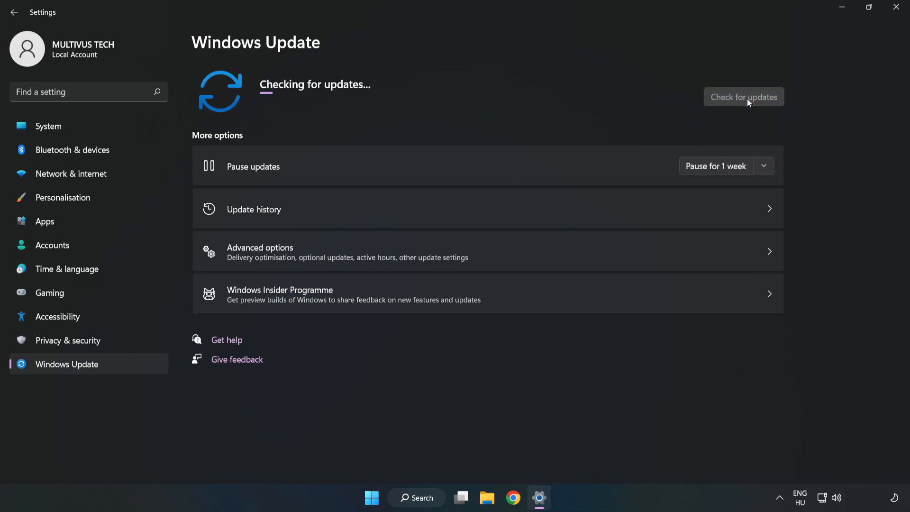
pyautogui.moveTo(747, 103)
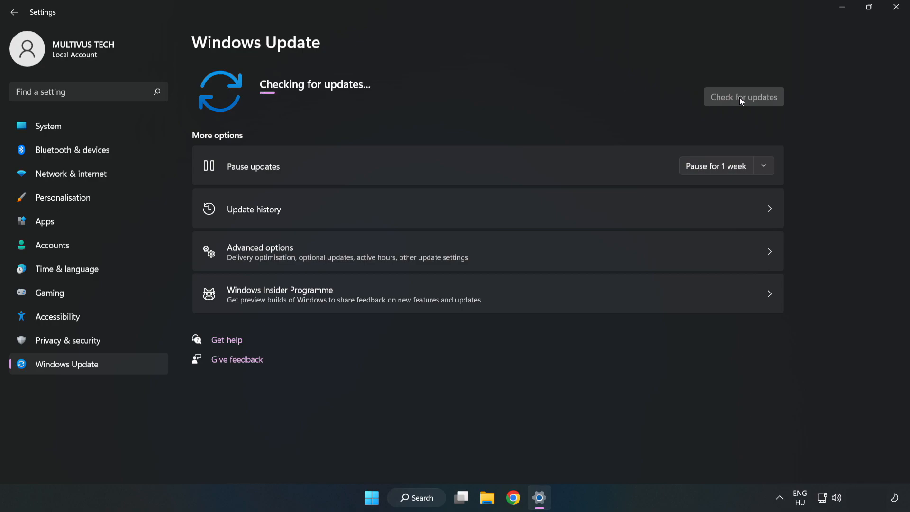
pyautogui.click(744, 96)
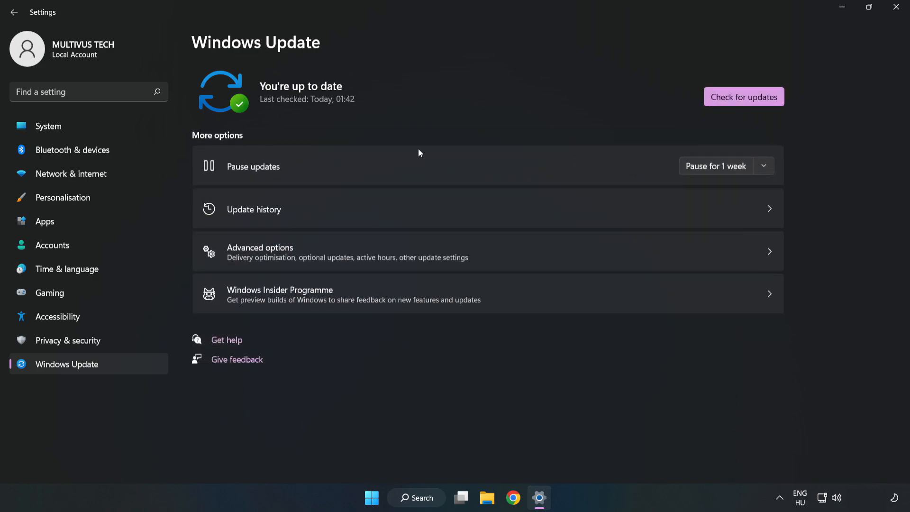
pyautogui.moveTo(897, 11)
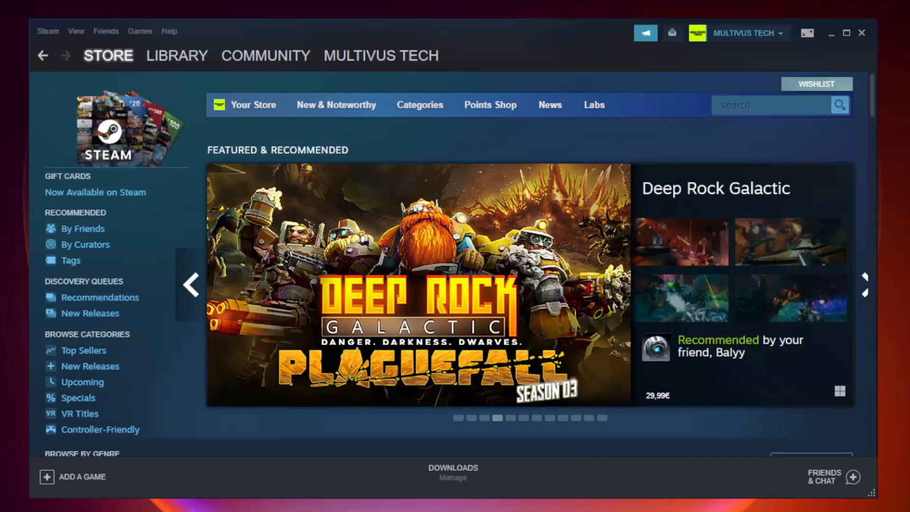
# - Switch to the Steam Library and bring up YOUR NOT WORKING GAME's context menu
pyautogui.click(176, 55)
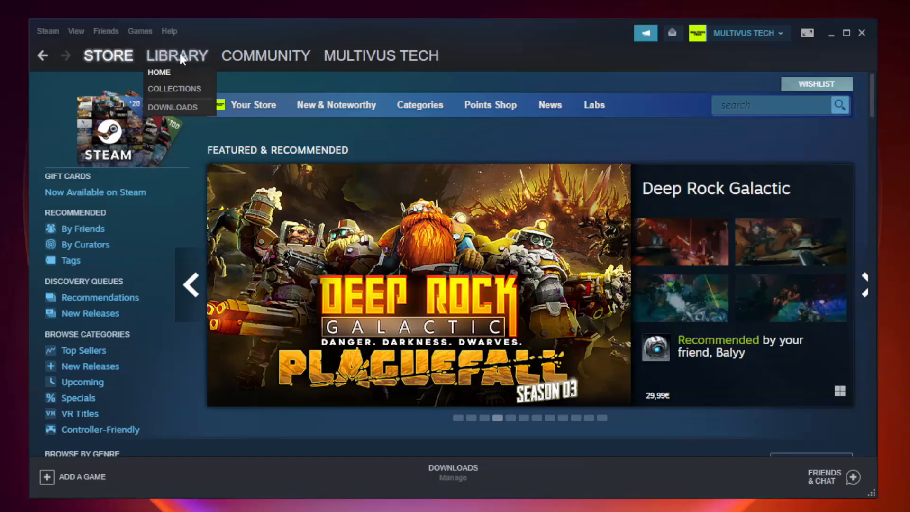
pyautogui.click(159, 72)
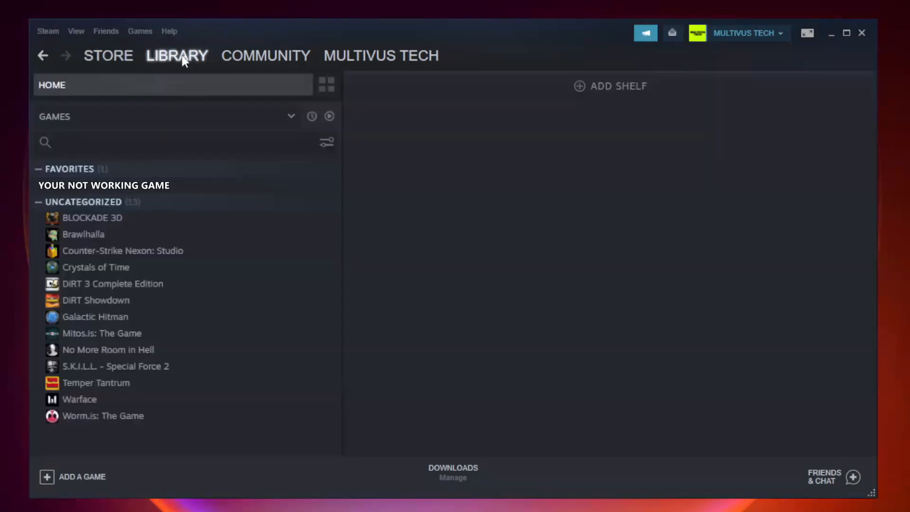
pyautogui.moveTo(184, 163)
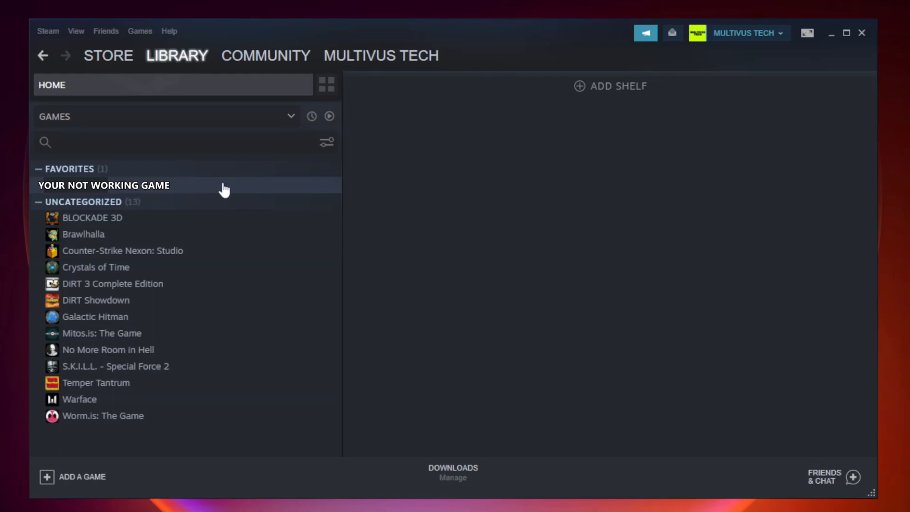
pyautogui.rightClick(103, 186)
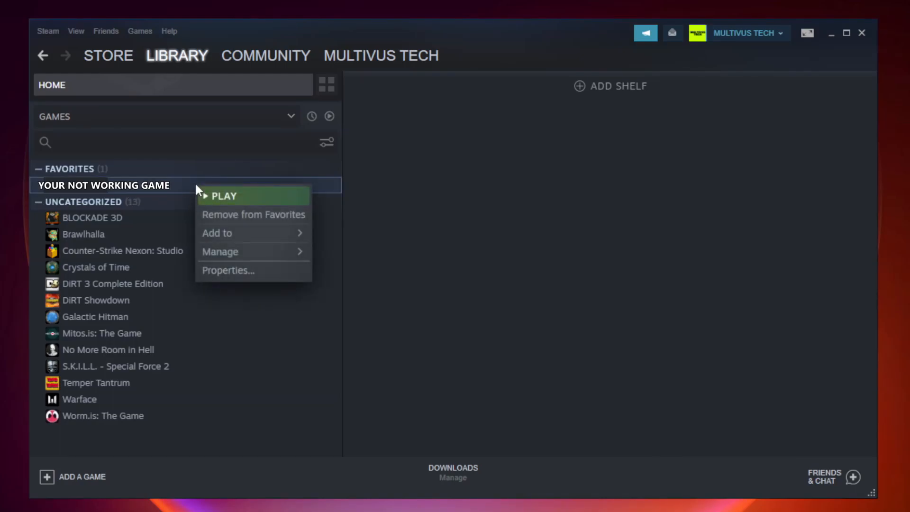
pyautogui.moveTo(243, 270)
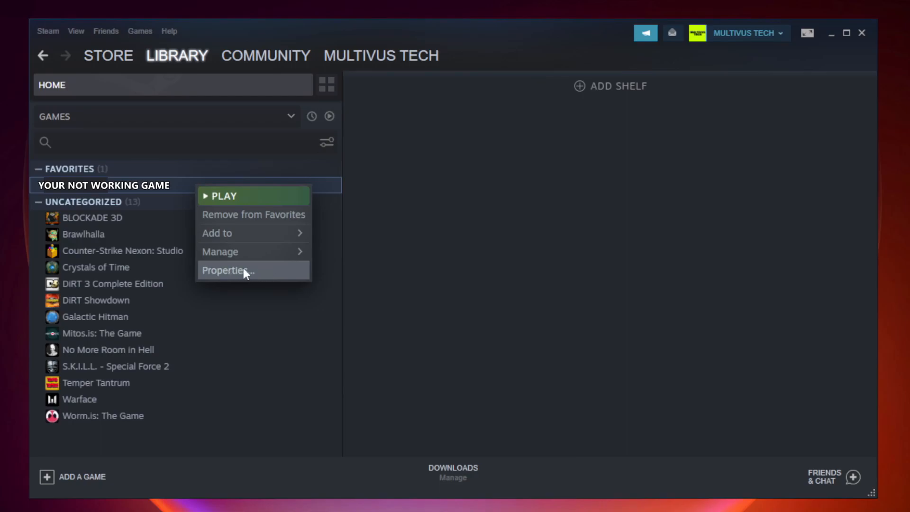
# - Verify all 9192 game files under Local Files, then browse to the install folder
pyautogui.click(226, 270)
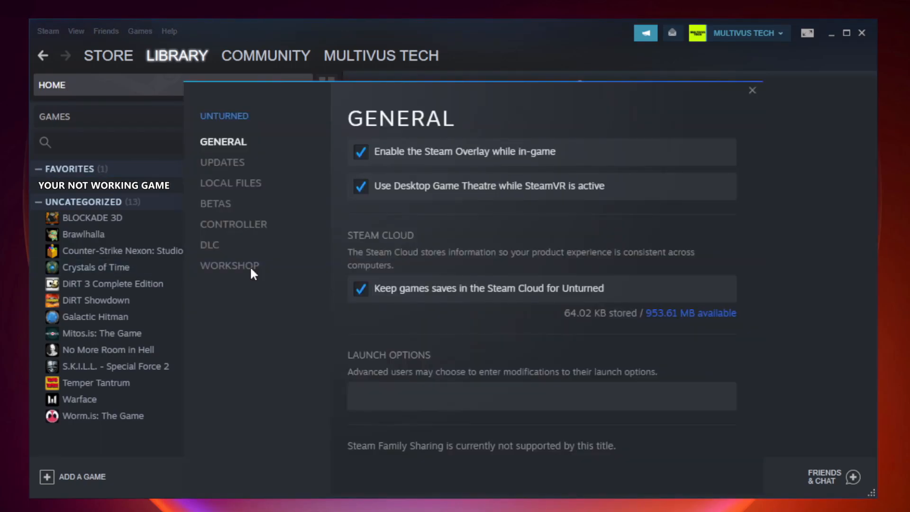
pyautogui.moveTo(229, 266)
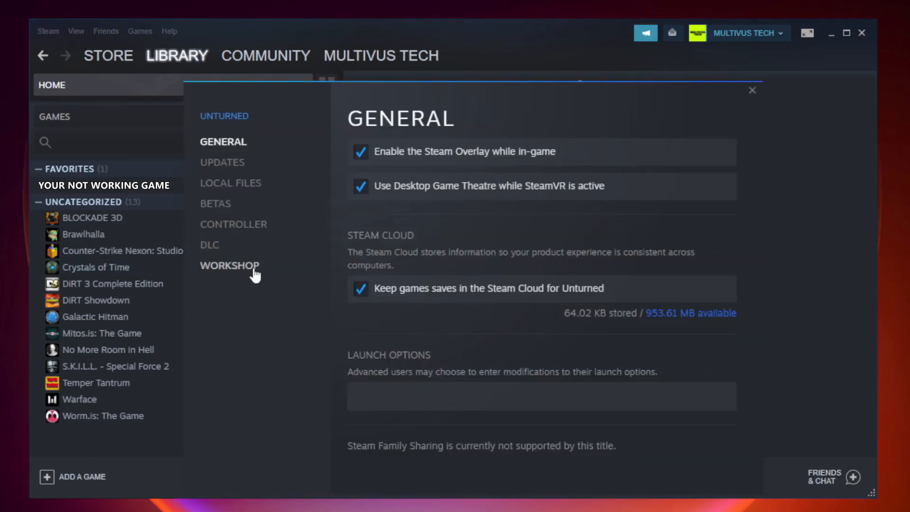
pyautogui.moveTo(244, 197)
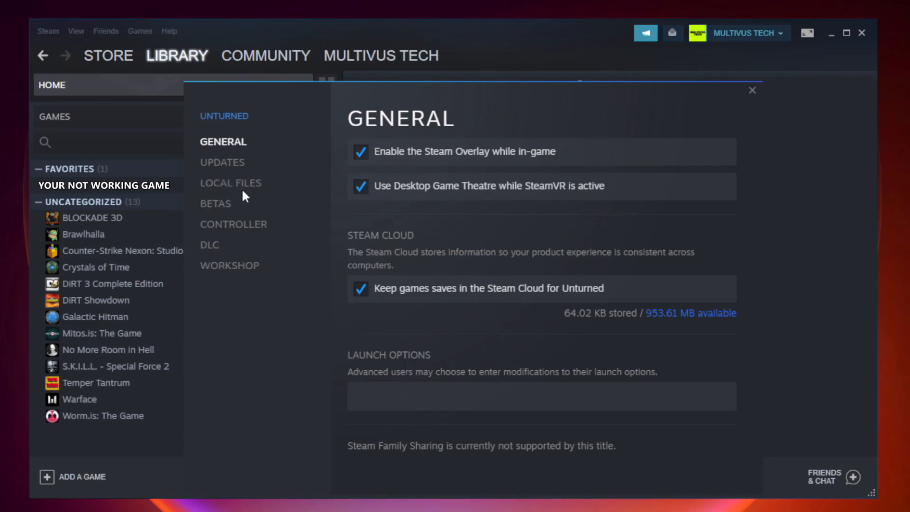
pyautogui.moveTo(243, 192)
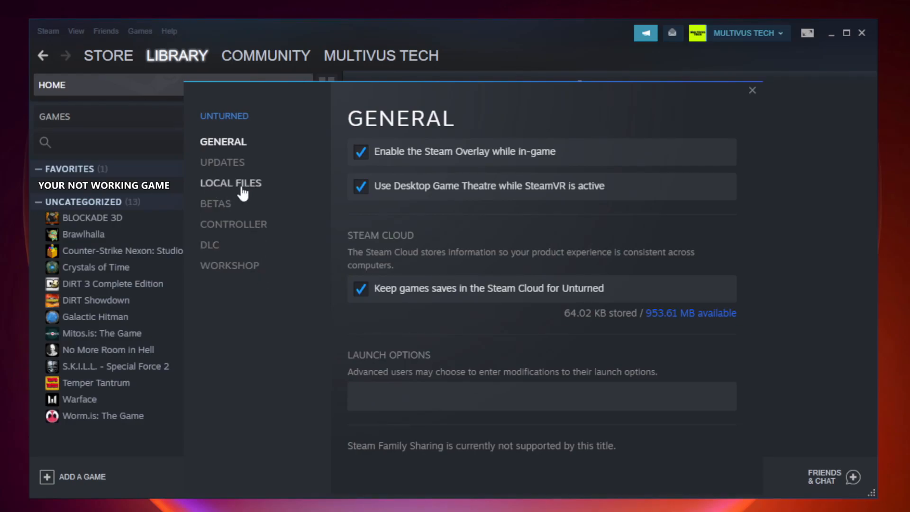
pyautogui.click(230, 183)
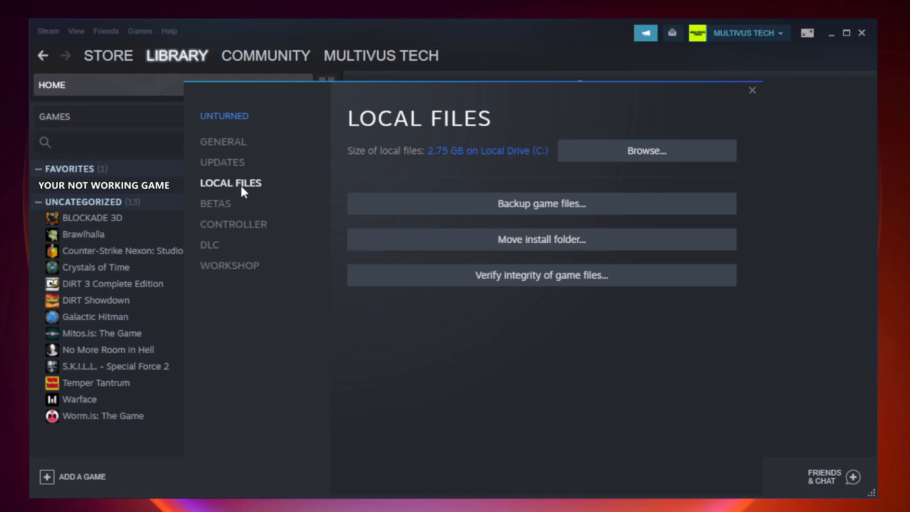
pyautogui.moveTo(615, 284)
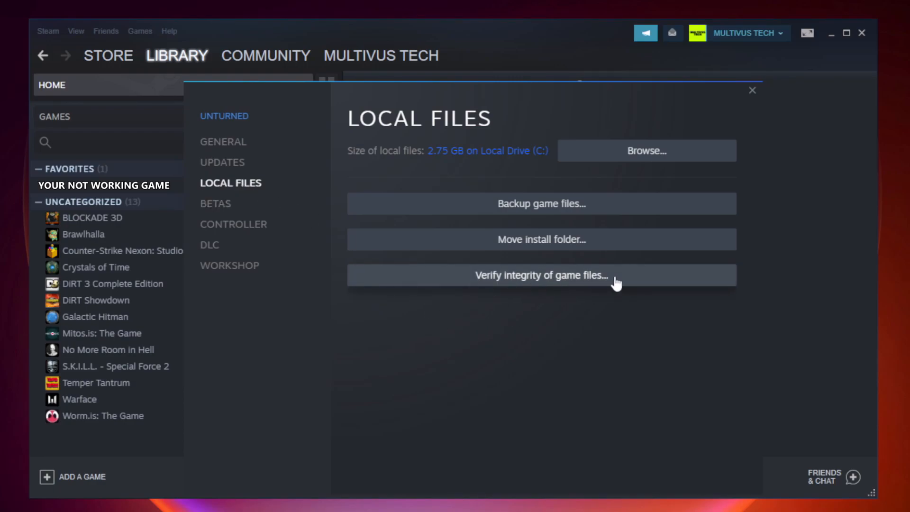
pyautogui.moveTo(551, 288)
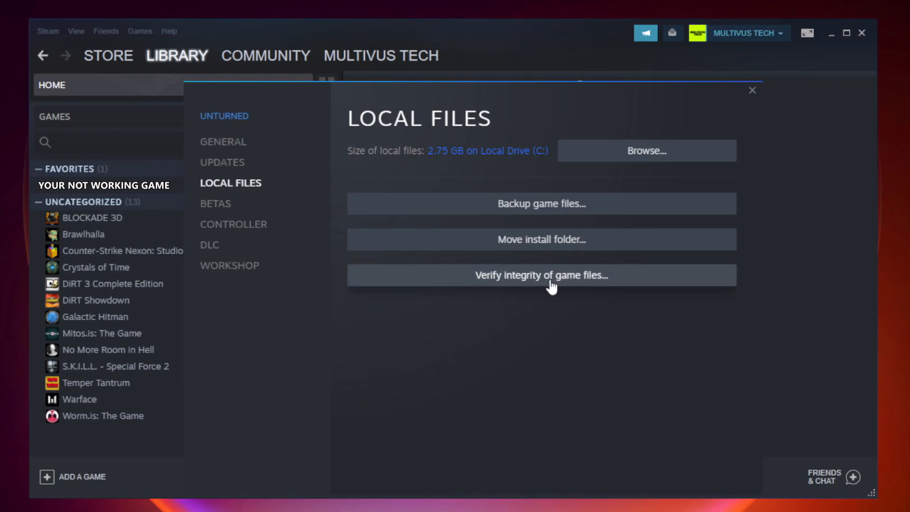
pyautogui.click(541, 275)
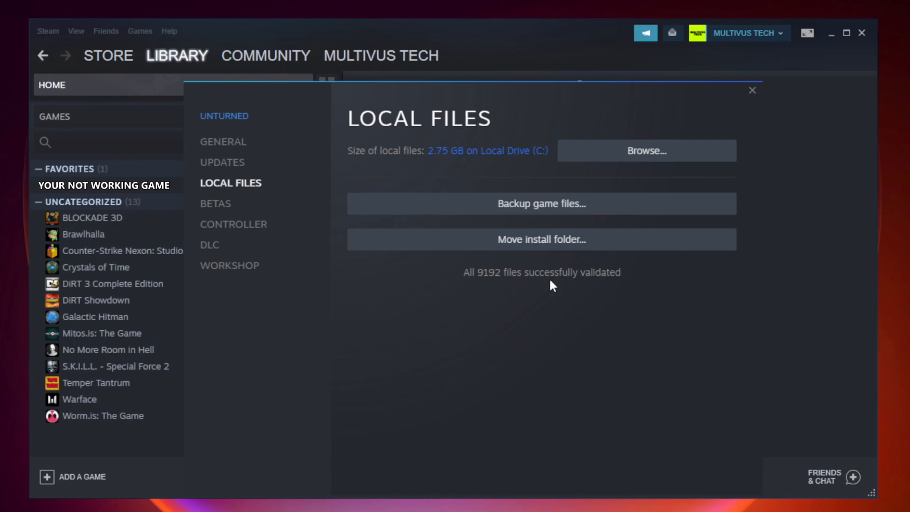
pyautogui.moveTo(605, 292)
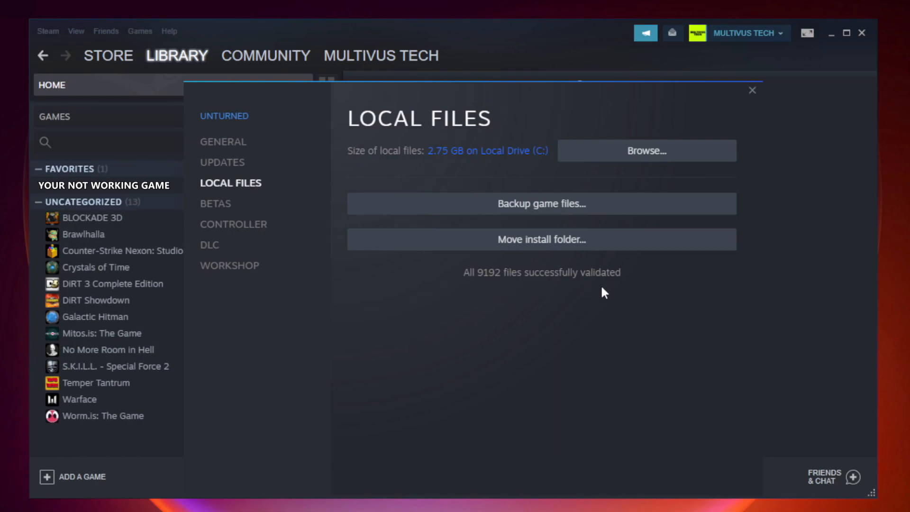
pyautogui.moveTo(650, 163)
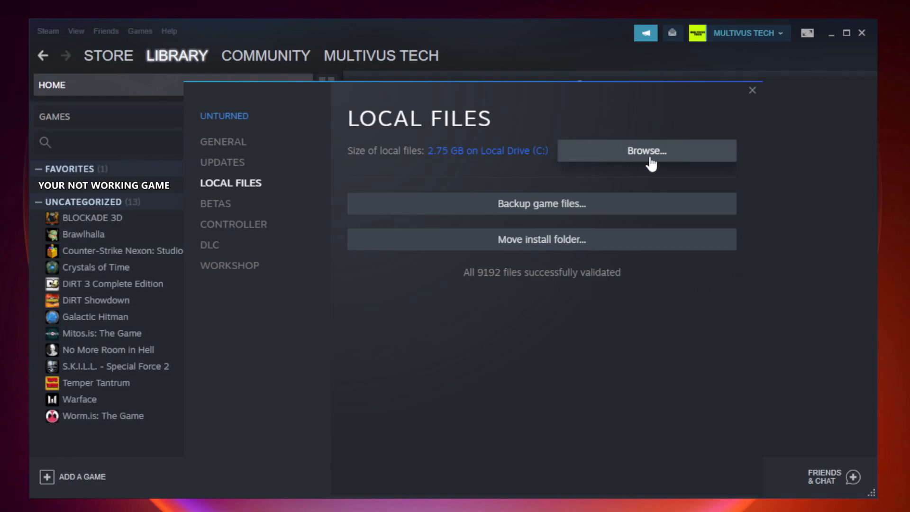
pyautogui.click(646, 151)
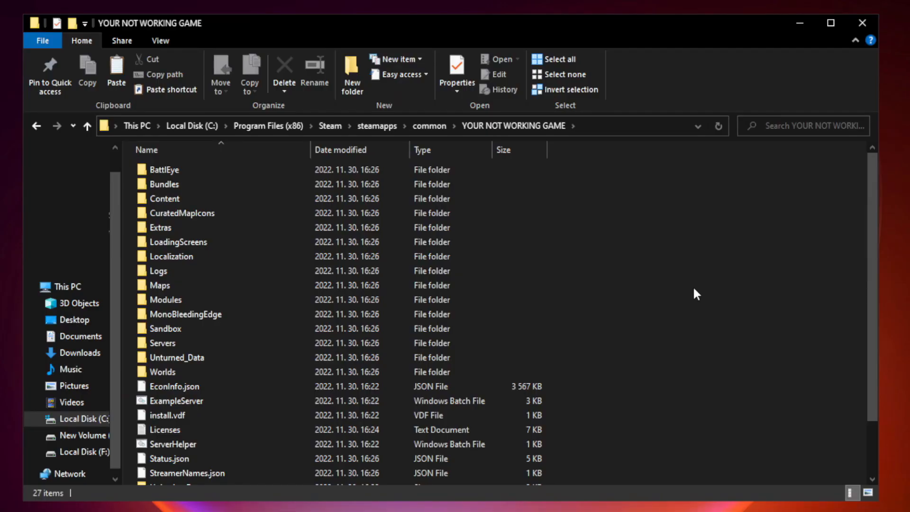
# - Open Properties for the YOUR NOT WORKING GAME shortcut in the install folder
pyautogui.scroll(-3)
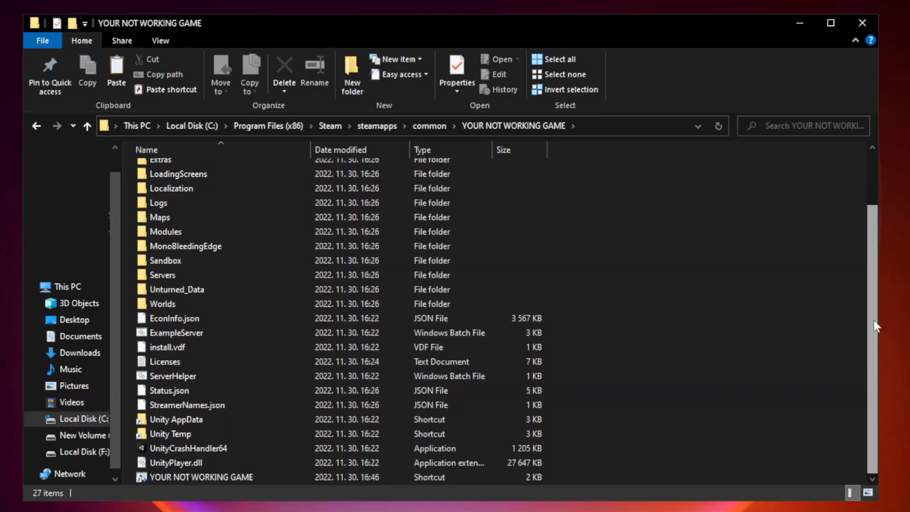
pyautogui.click(209, 477)
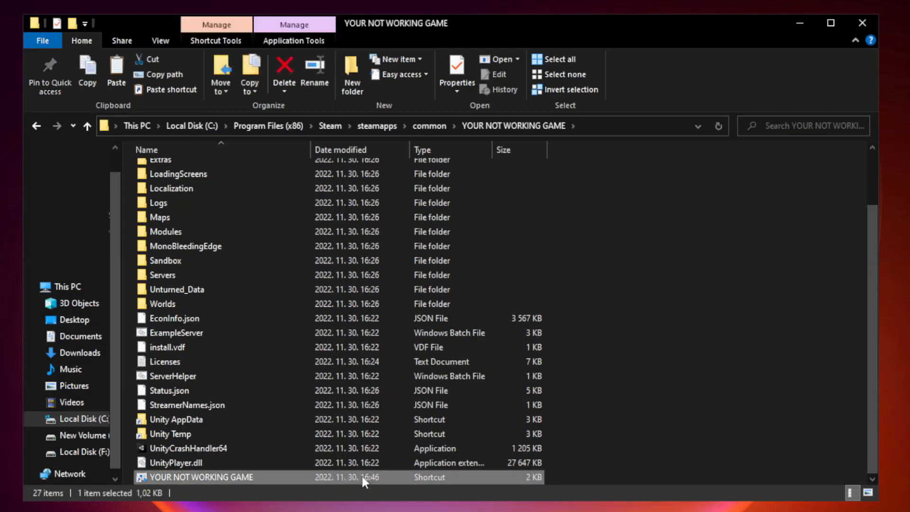
pyautogui.moveTo(310, 481)
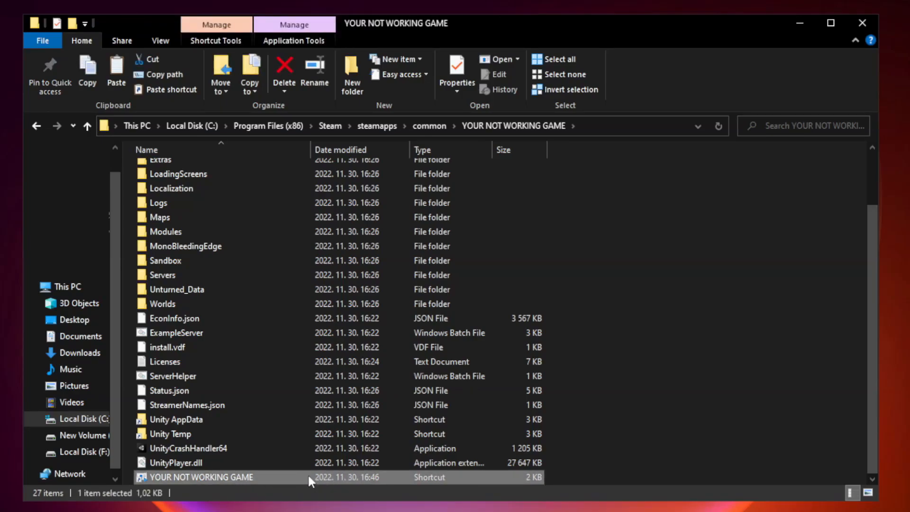
pyautogui.rightClick(215, 477)
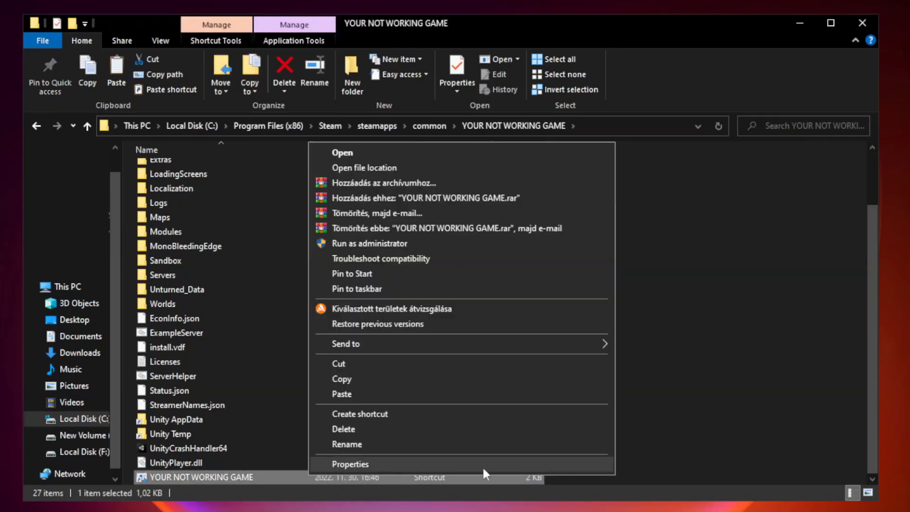
pyautogui.click(349, 463)
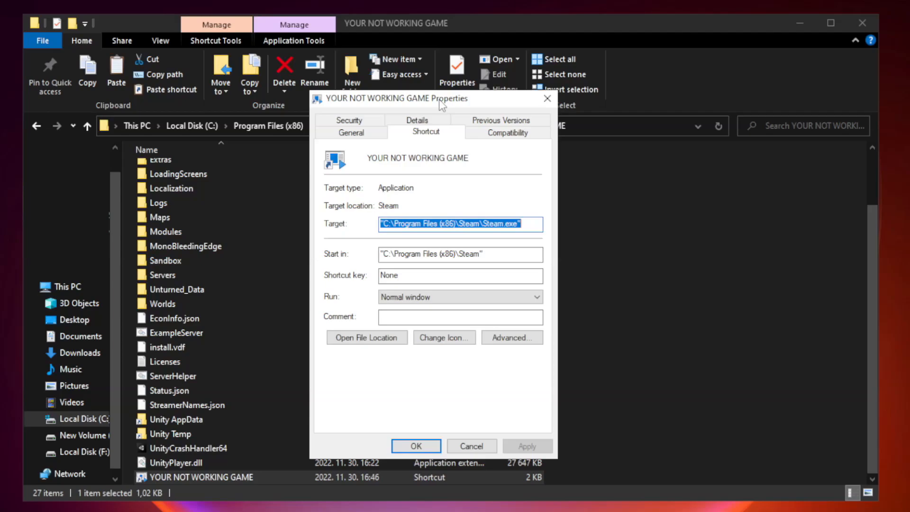
pyautogui.moveTo(515, 137)
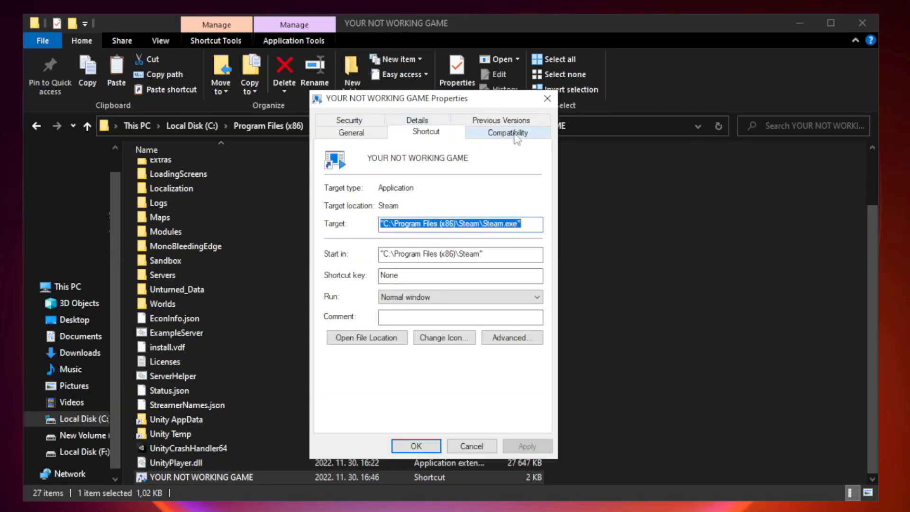
# - Apply Windows 8 compatibility mode, disabled fullscreen optimizations and run-as-administrator to the shortcut
pyautogui.click(506, 132)
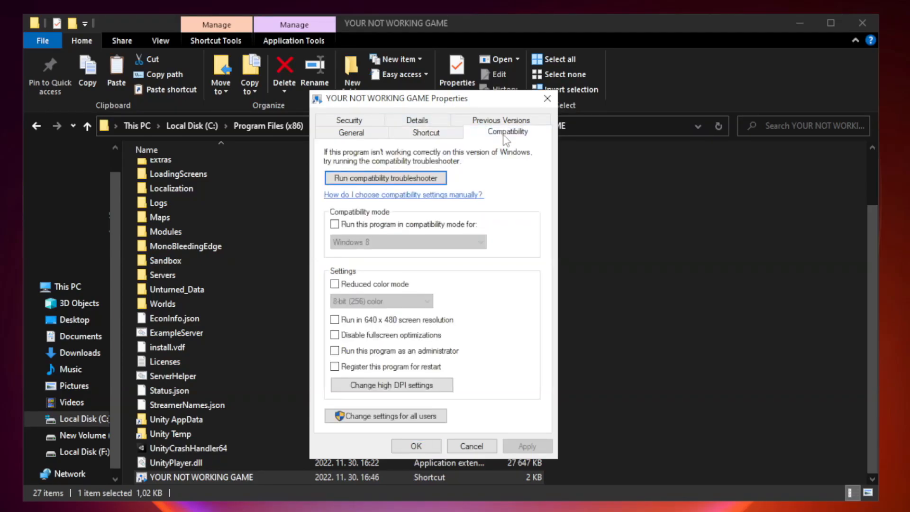
pyautogui.moveTo(480, 225)
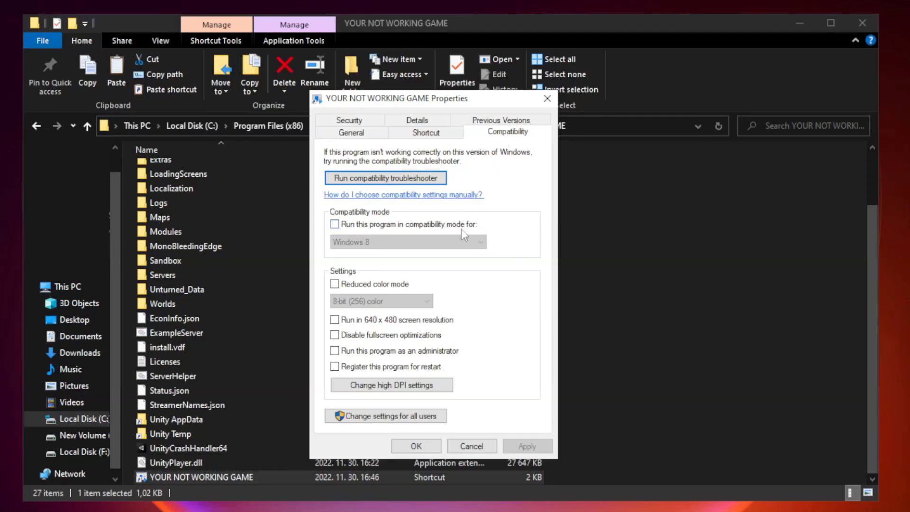
pyautogui.click(335, 224)
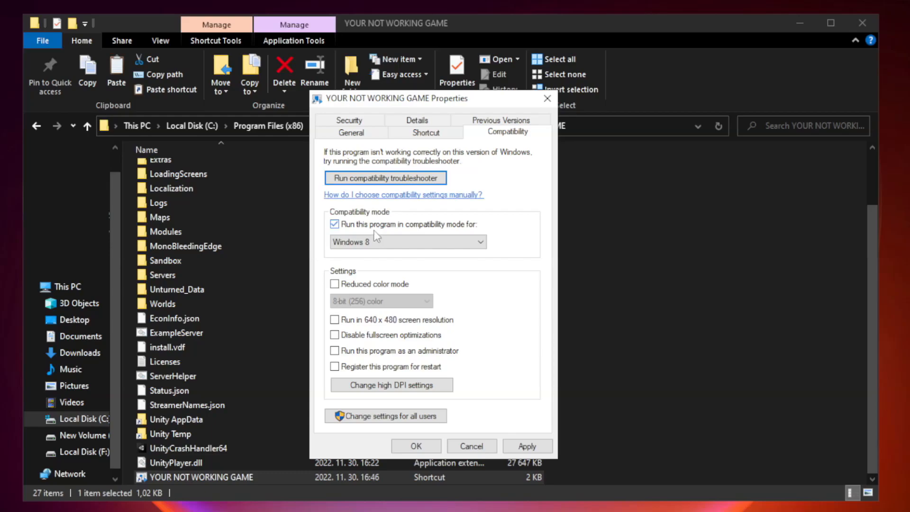
pyautogui.click(481, 241)
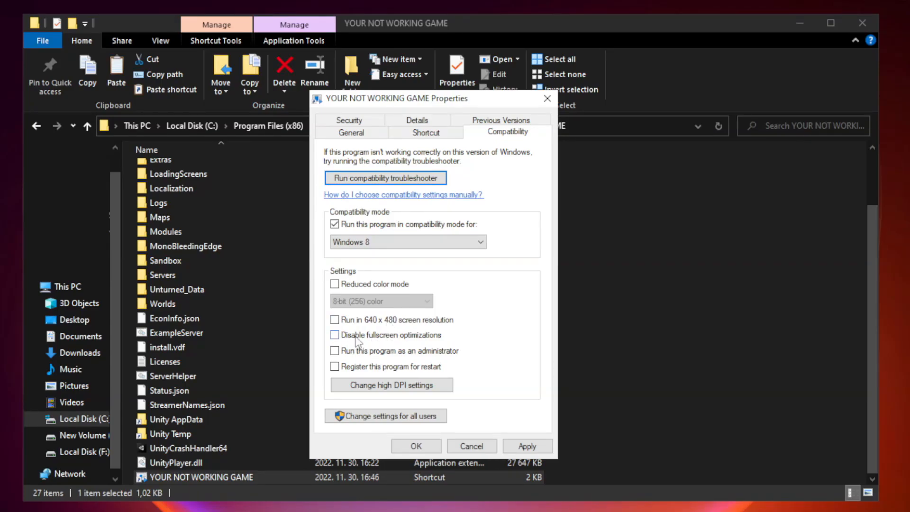
pyautogui.click(335, 335)
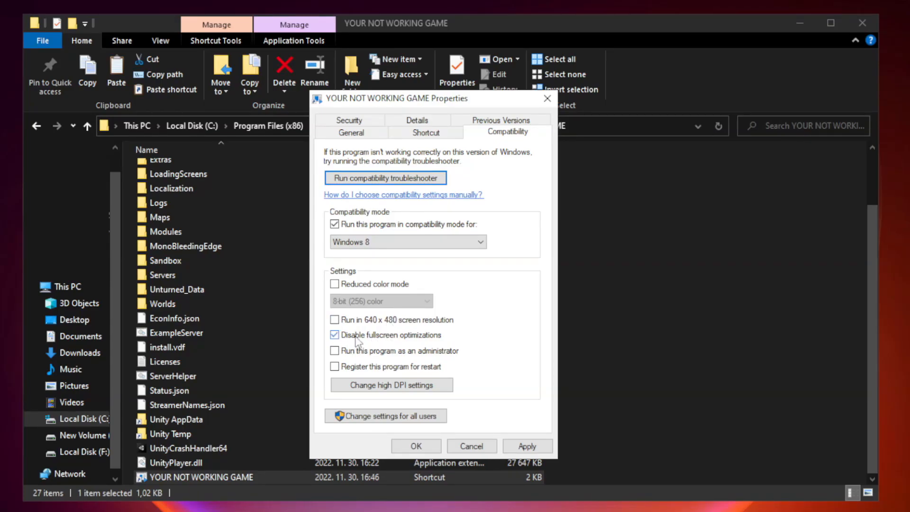
pyautogui.moveTo(333, 359)
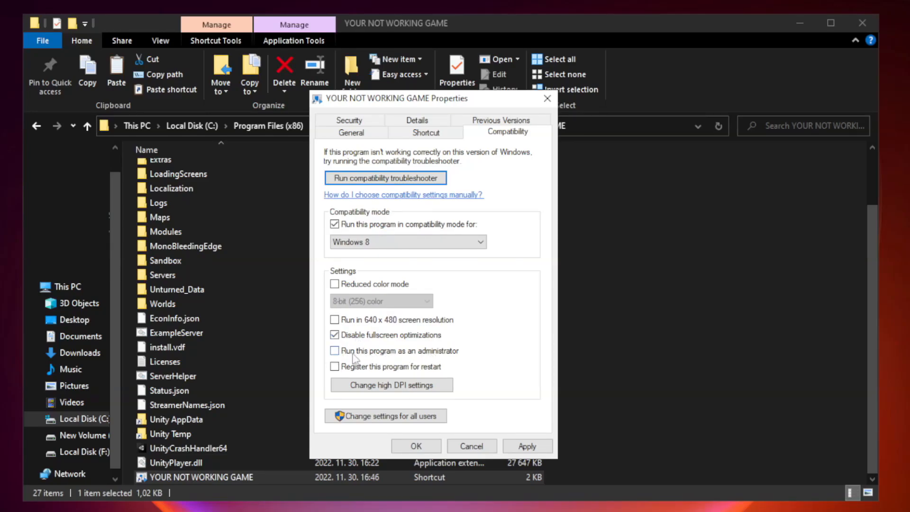
pyautogui.click(335, 350)
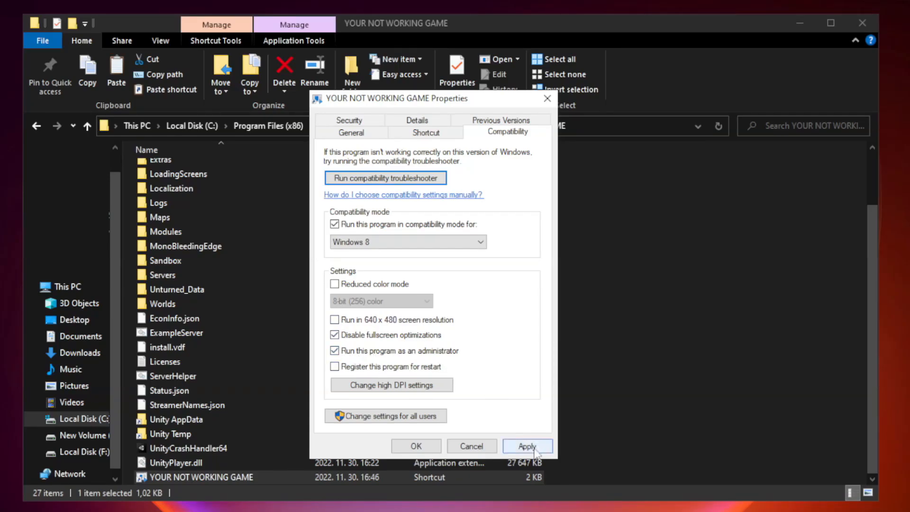
pyautogui.click(527, 445)
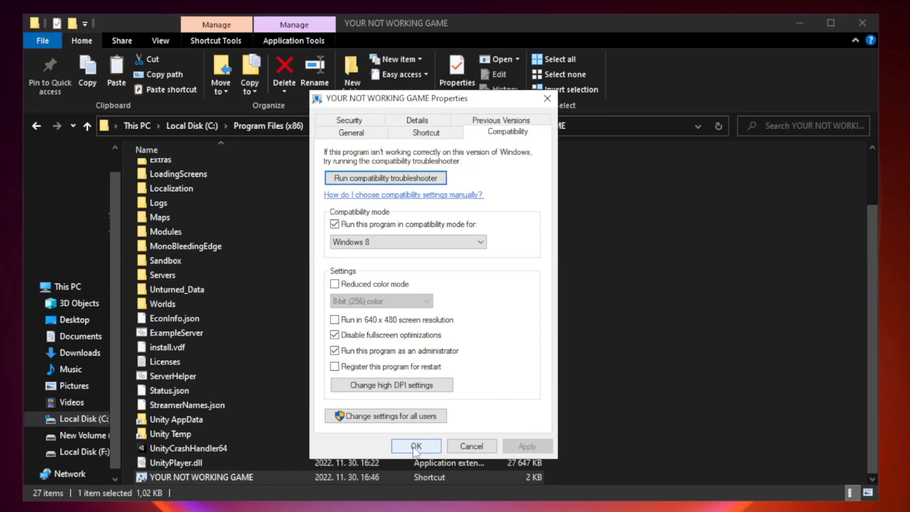
pyautogui.click(416, 445)
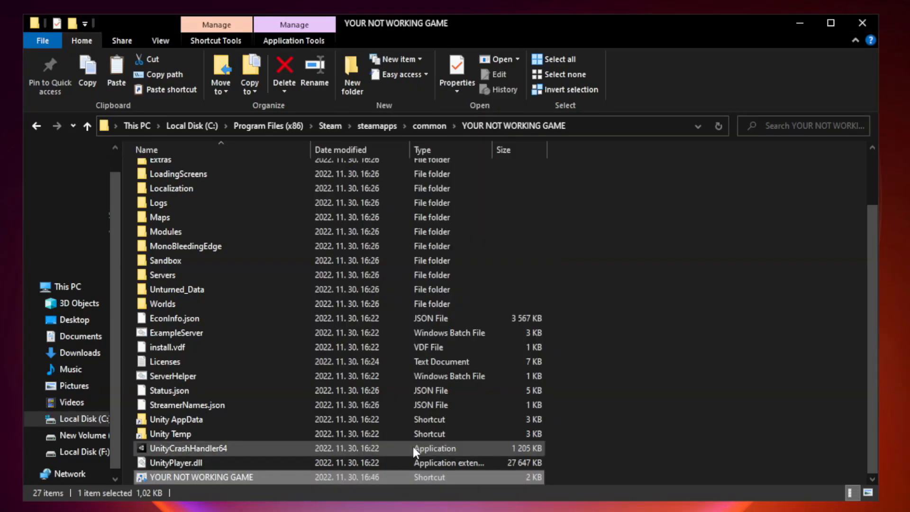
pyautogui.moveTo(718, 328)
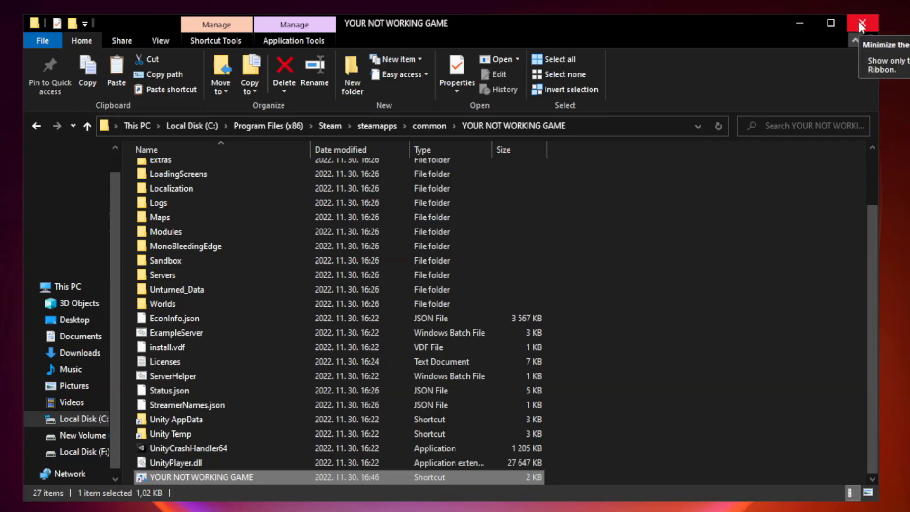
pyautogui.moveTo(863, 23)
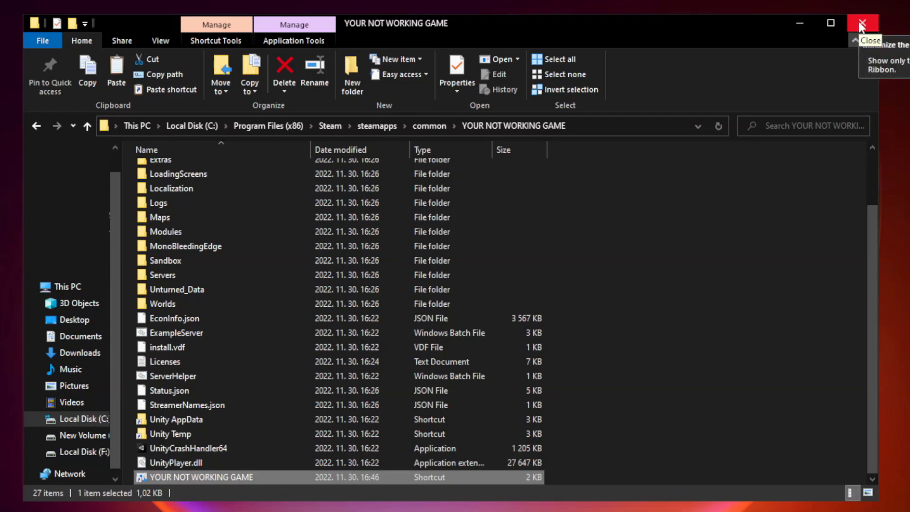
# - Close the game folder window and bring up the Start button's quick-link menu
pyautogui.click(864, 24)
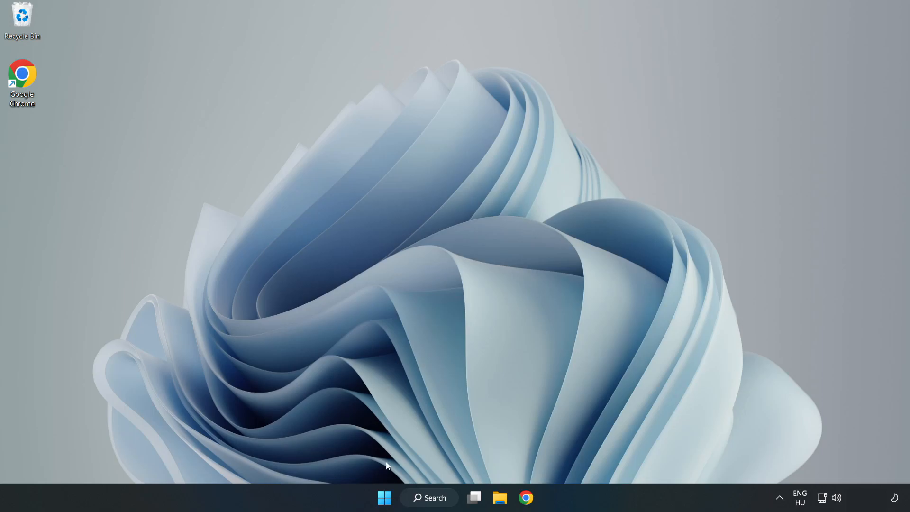
pyautogui.moveTo(385, 498)
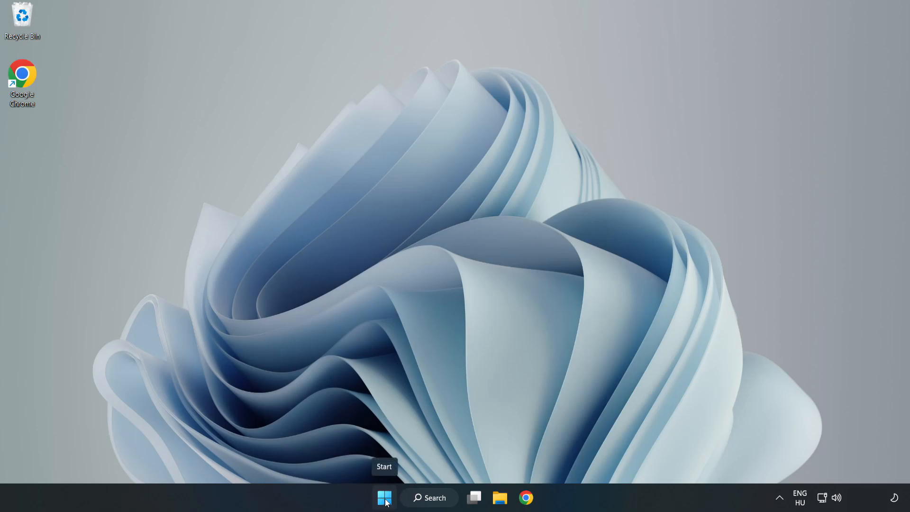
pyautogui.rightClick(384, 497)
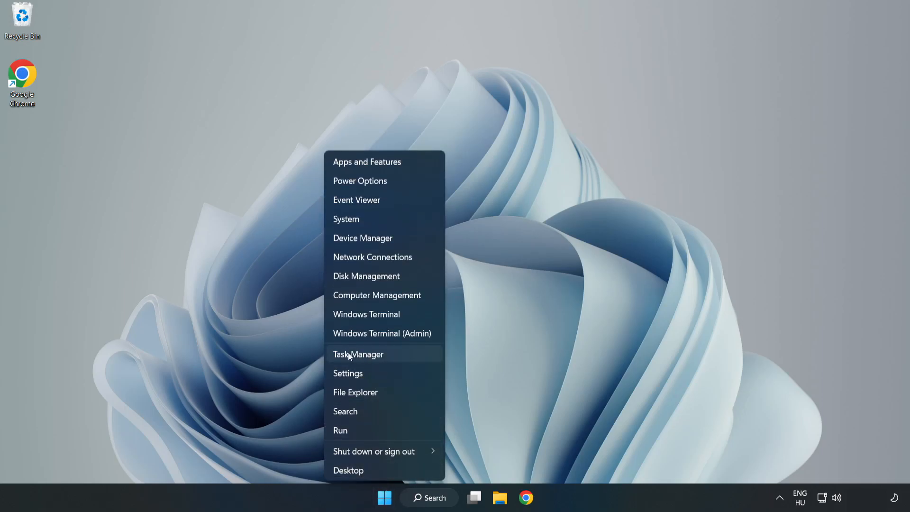
# - Disable Cortana, Microsoft Edge, Microsoft Teams and Phone Link as startup apps, then close Task Manager
pyautogui.click(358, 354)
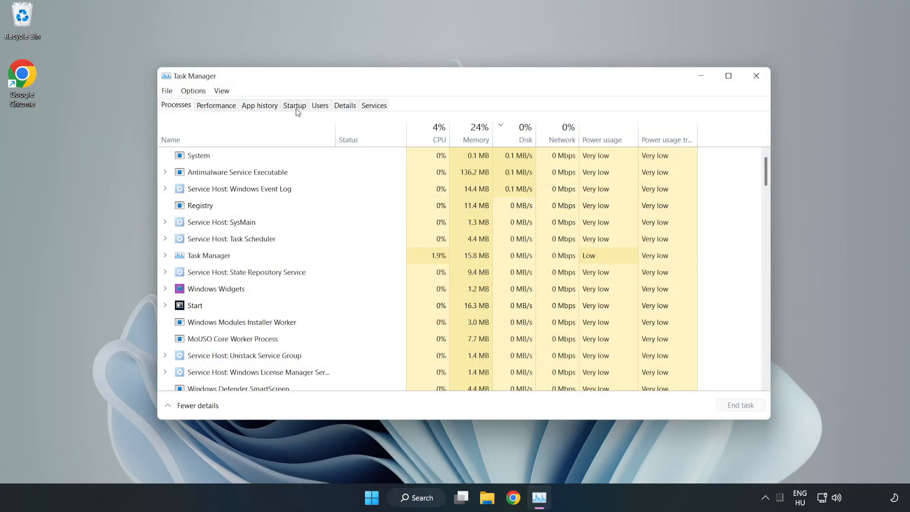
pyautogui.click(294, 106)
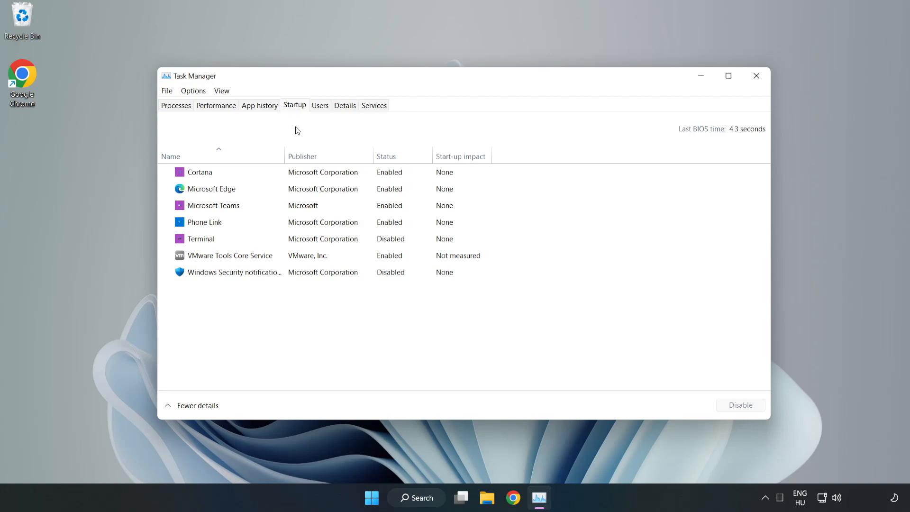
pyautogui.click(200, 172)
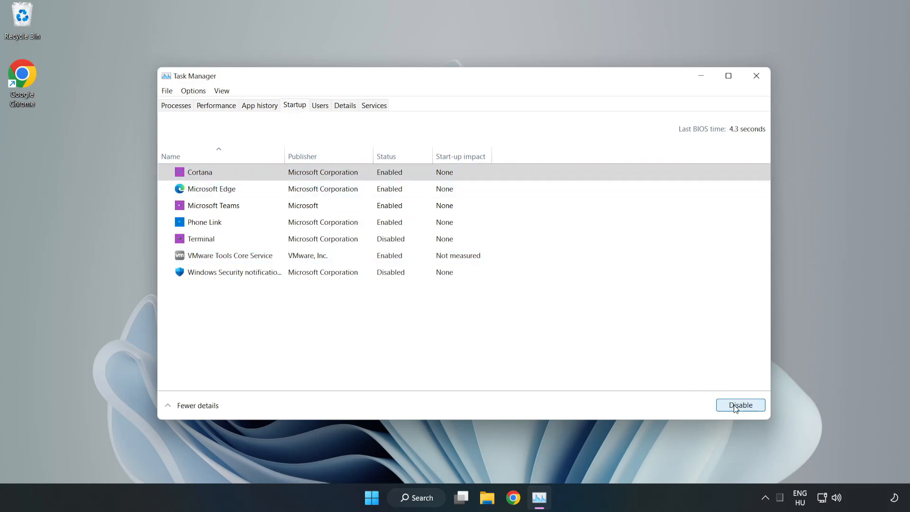
pyautogui.click(740, 404)
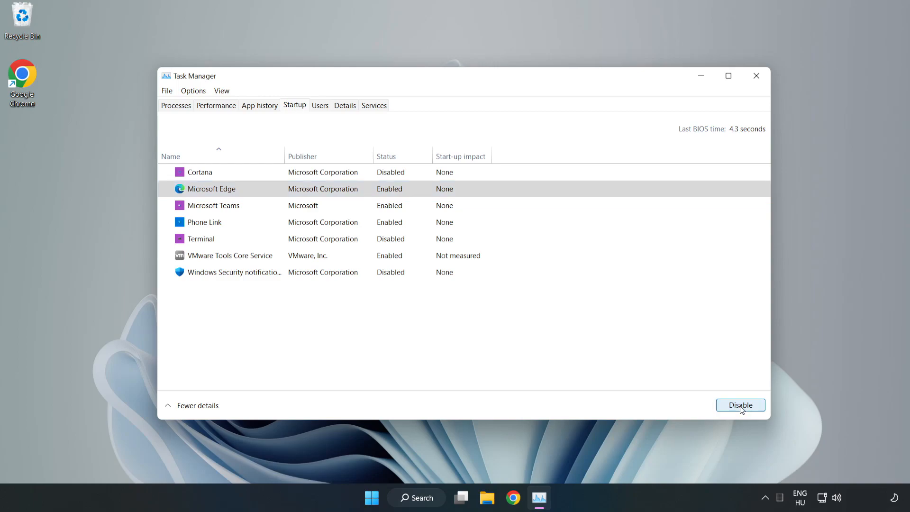
pyautogui.click(740, 404)
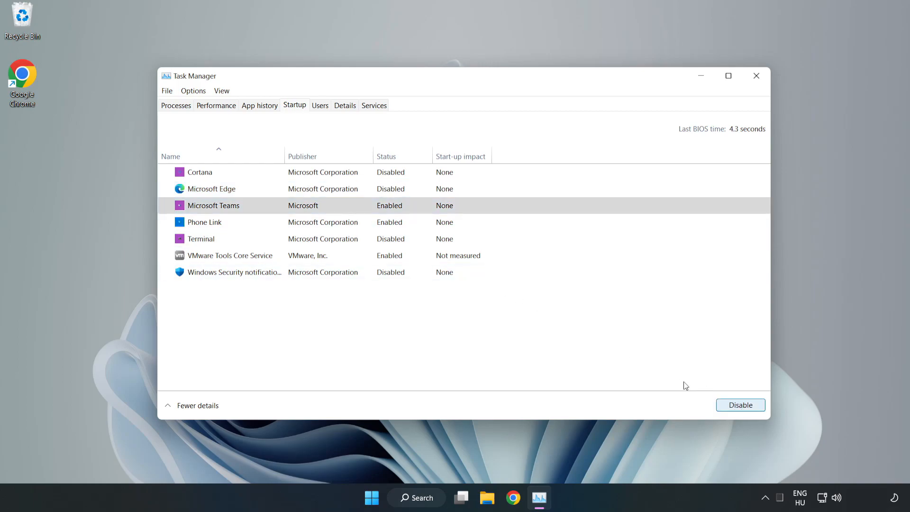
pyautogui.click(740, 405)
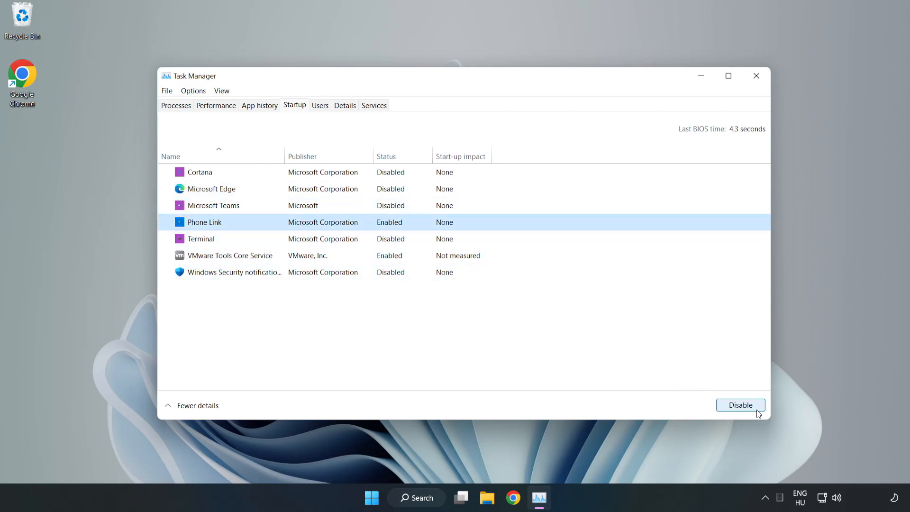
pyautogui.click(741, 405)
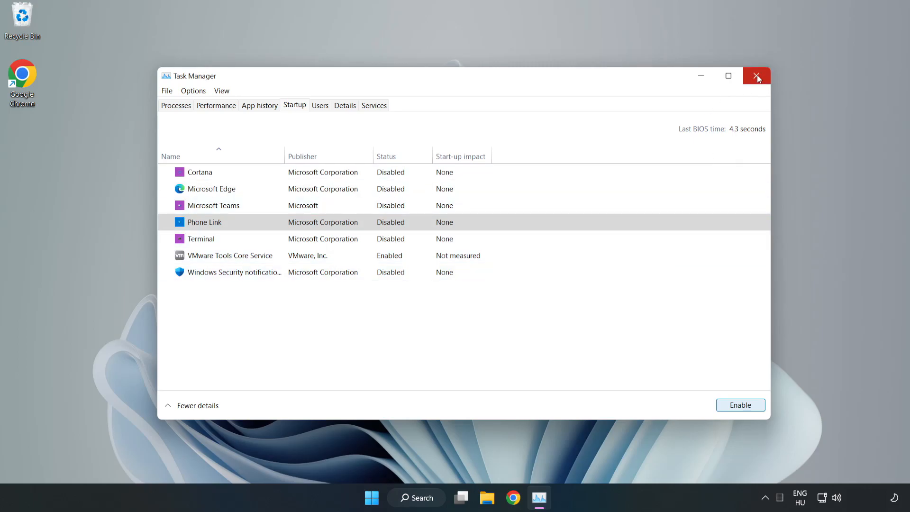
pyautogui.click(757, 76)
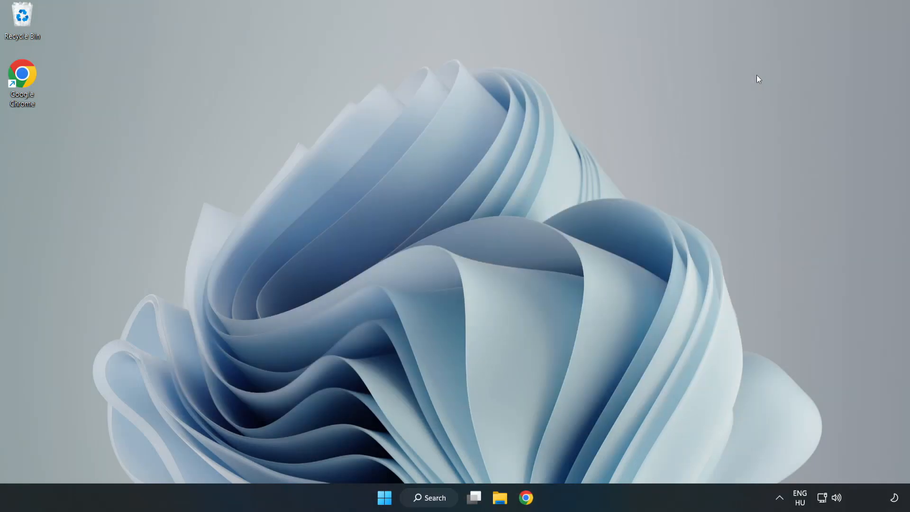
# - Search the taskbar for 'security' to bring up Windows Security
pyautogui.click(429, 497)
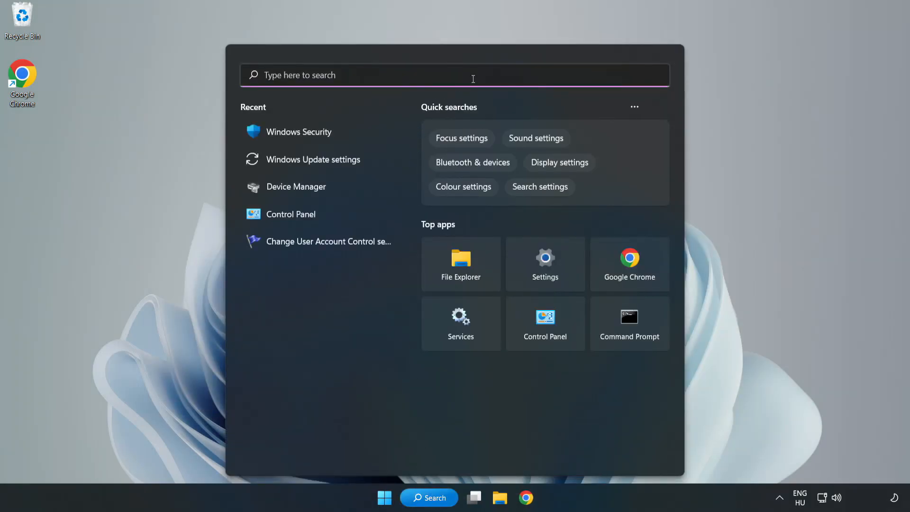
pyautogui.write('sec')
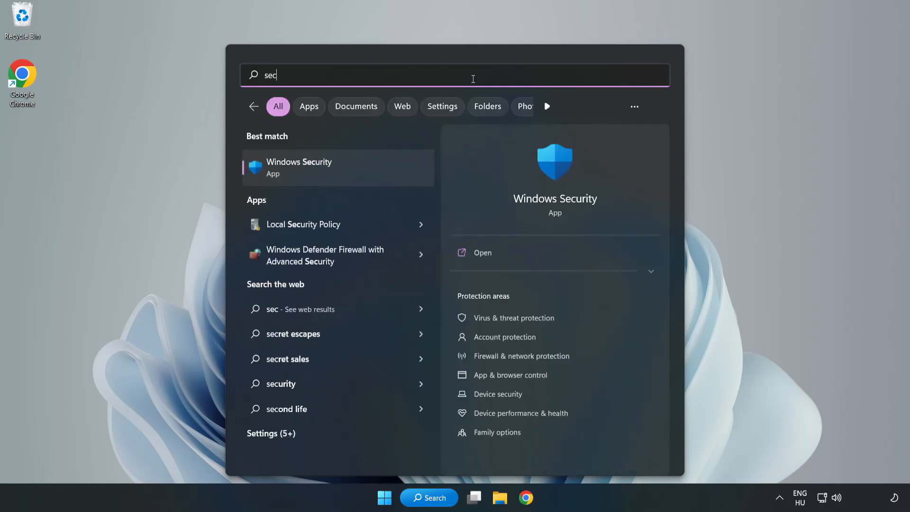
pyautogui.write('urity')
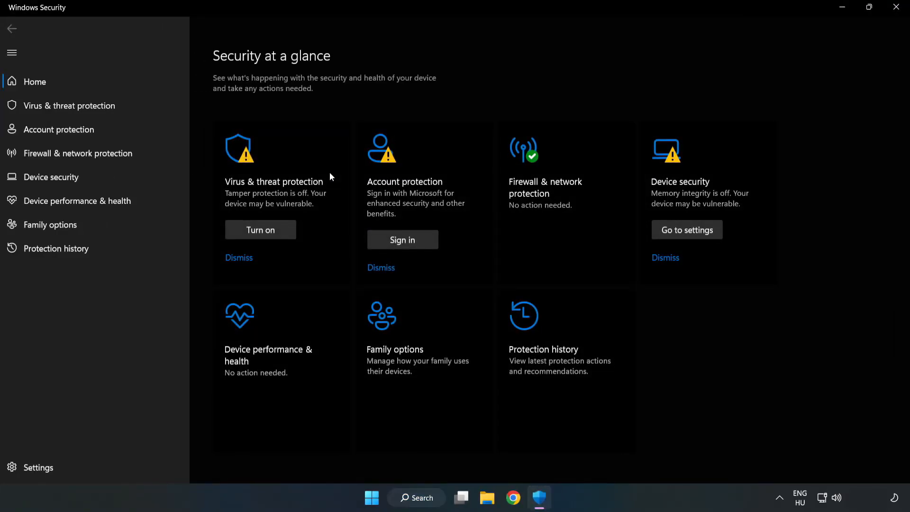
pyautogui.moveTo(69, 105)
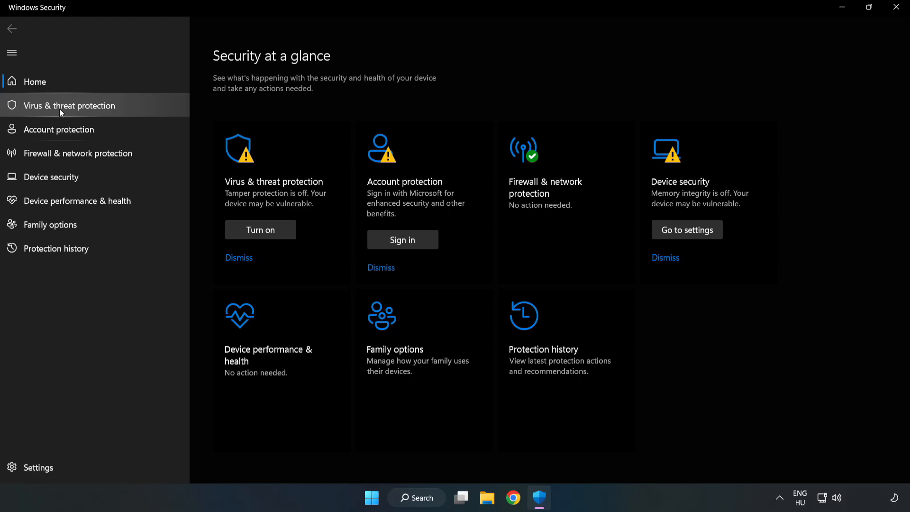
# - Navigate through Virus & threat protection settings to the Add or remove exclusions page
pyautogui.click(68, 105)
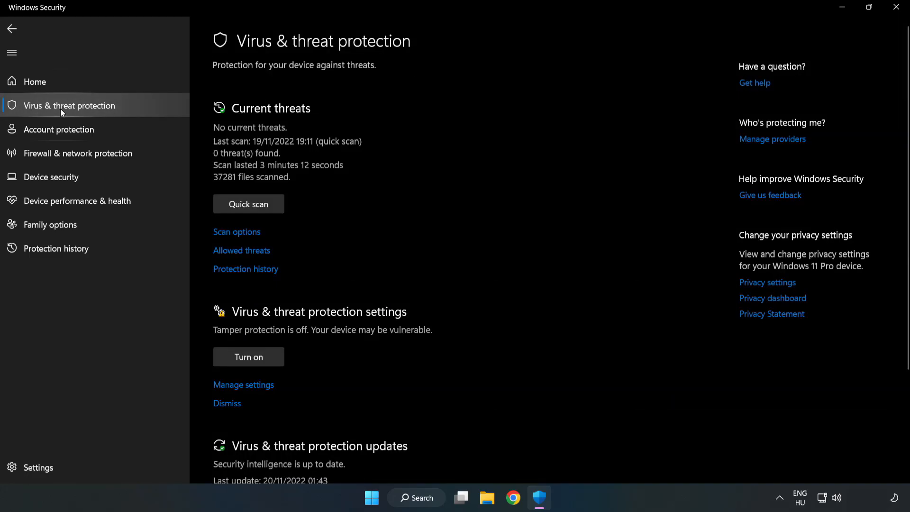
pyautogui.scroll(-3)
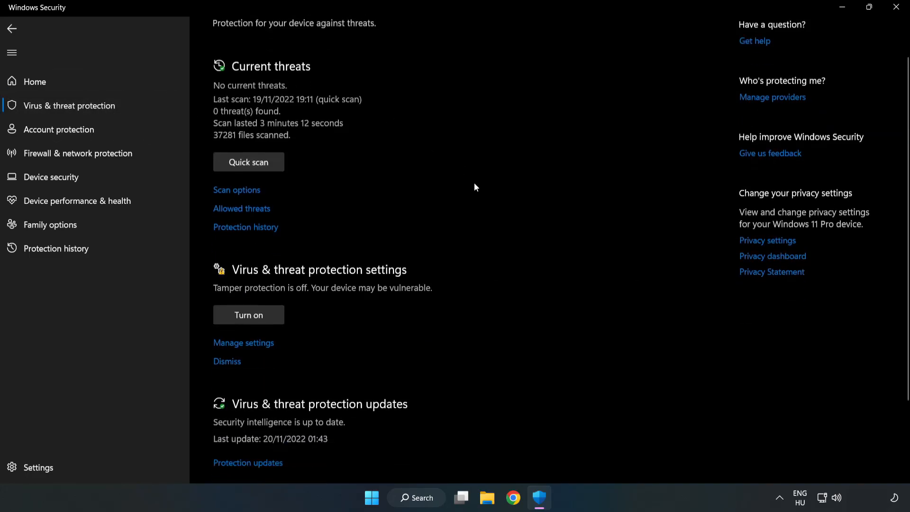
pyautogui.scroll(-3)
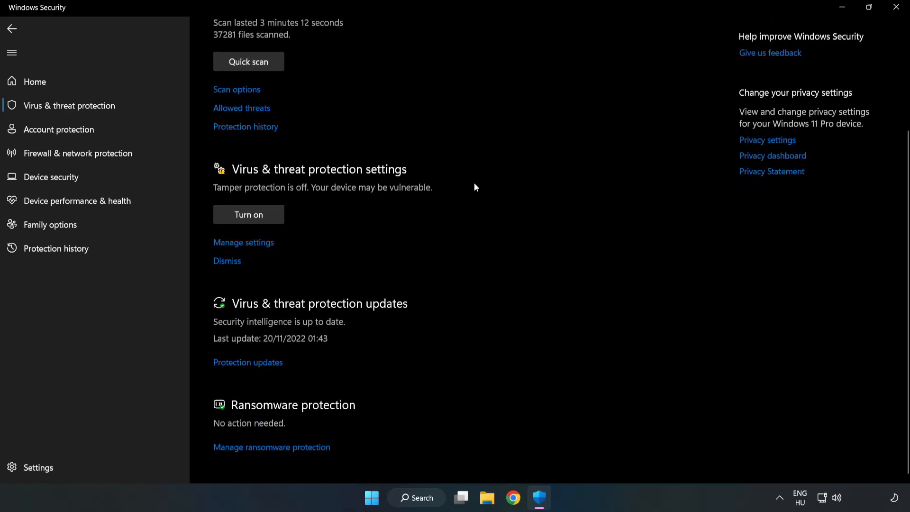
pyautogui.moveTo(235, 243)
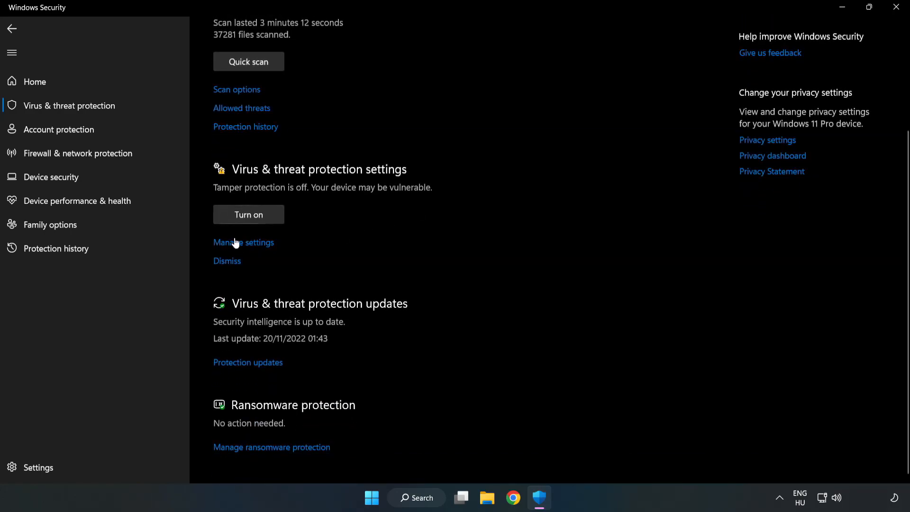
pyautogui.scroll(3)
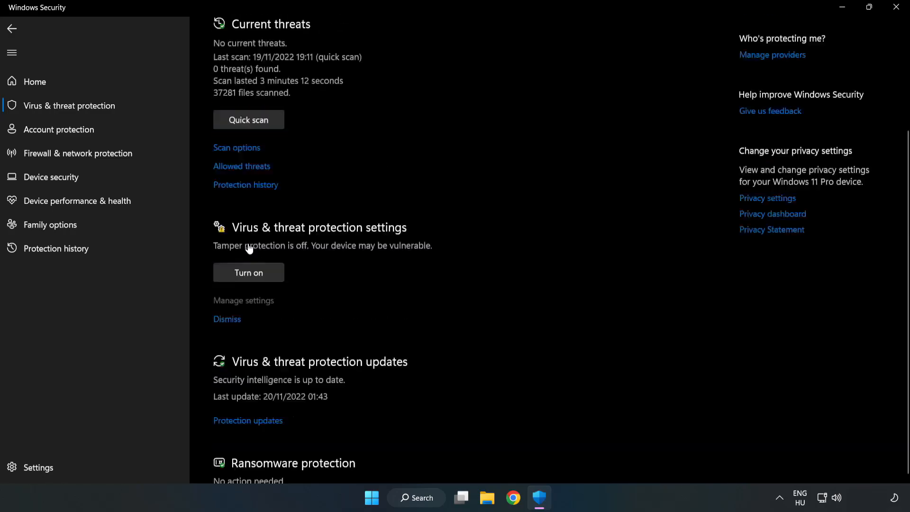
pyautogui.click(244, 300)
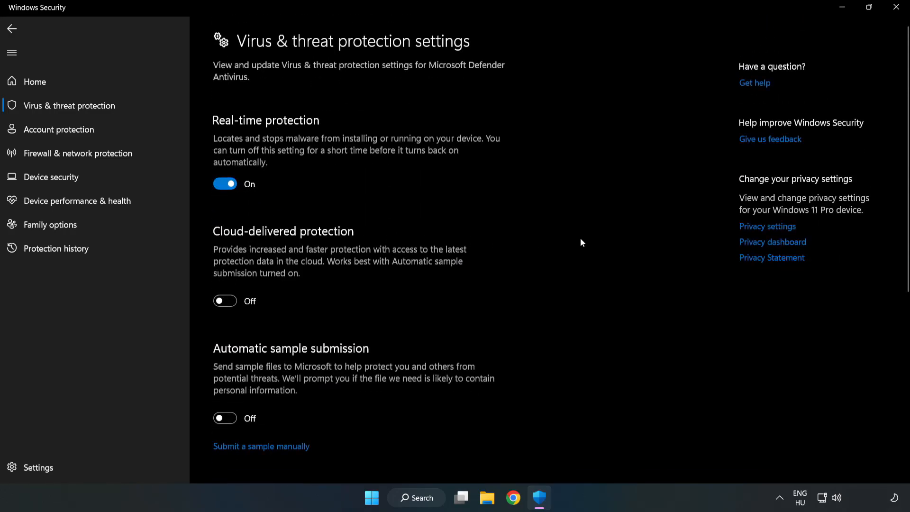
pyautogui.scroll(-3)
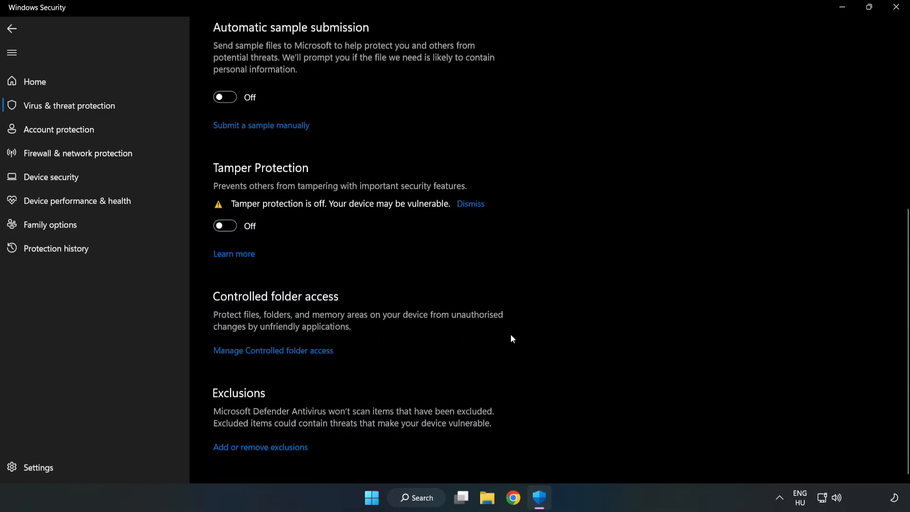
pyautogui.moveTo(261, 447)
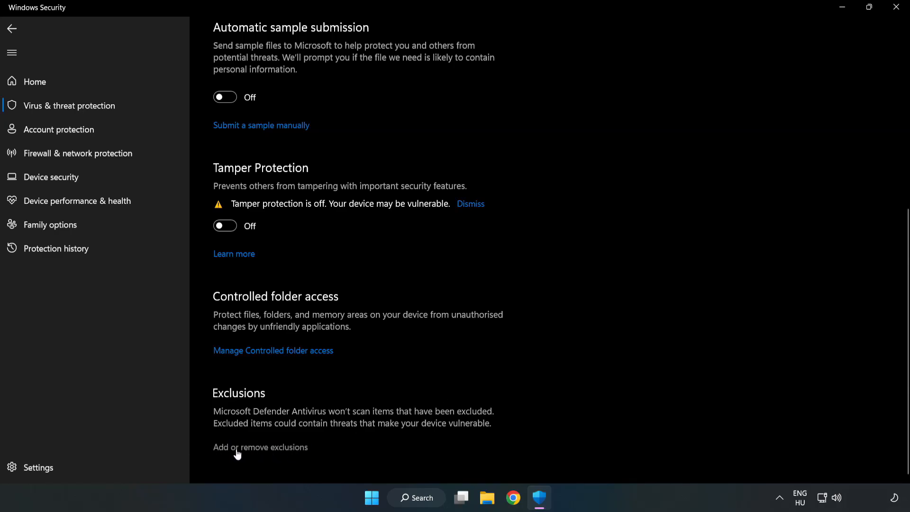
pyautogui.click(261, 447)
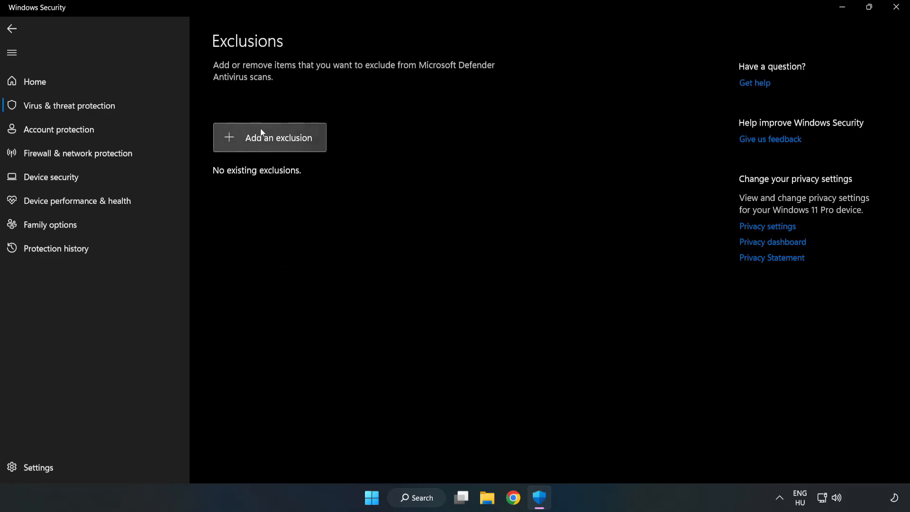
# - Add a file exclusion using the shortcut in C:\Program Files (x86)\NOT WORKING APP
pyautogui.click(269, 137)
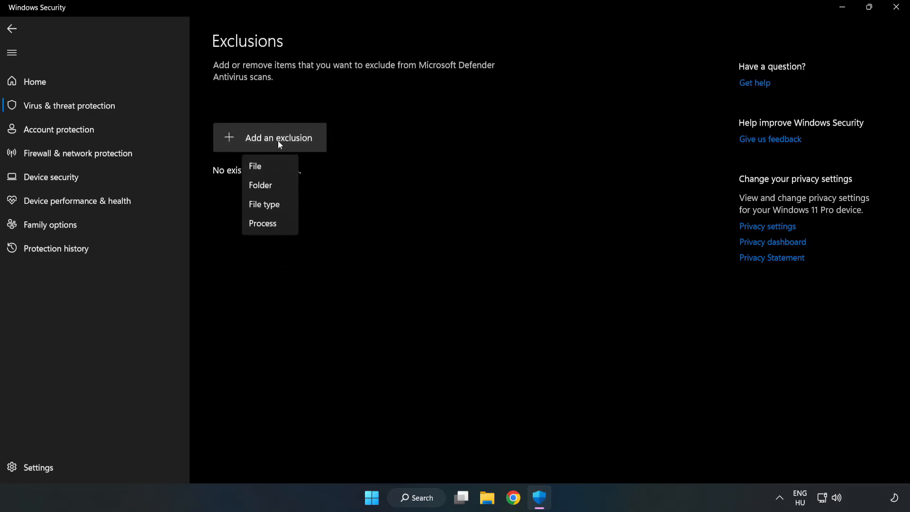
pyautogui.moveTo(255, 166)
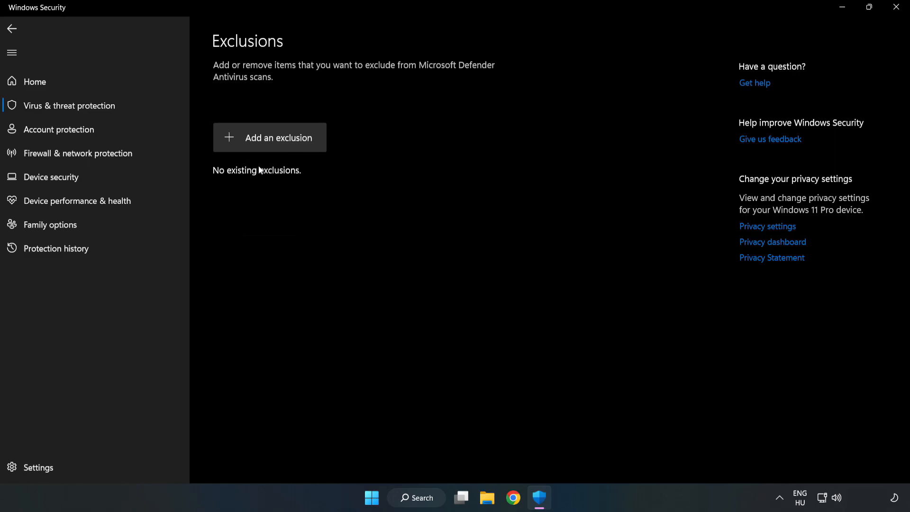
pyautogui.click(270, 138)
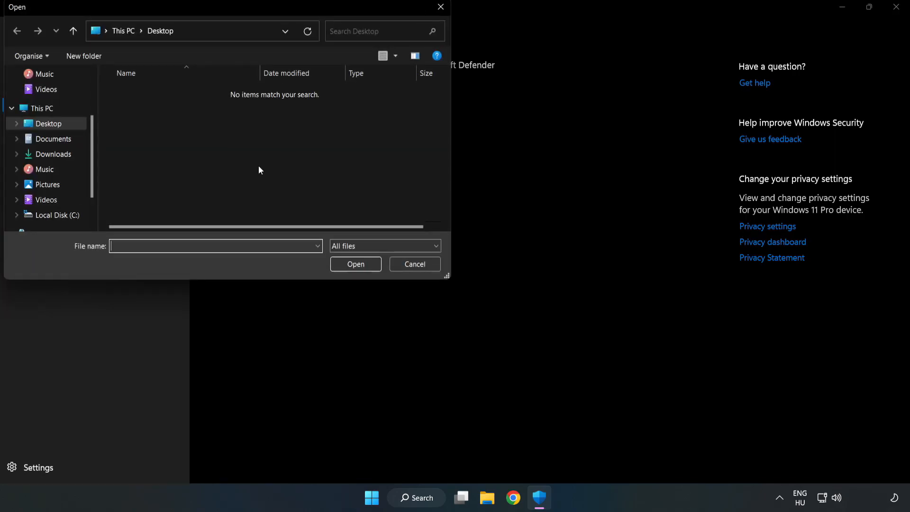
pyautogui.moveTo(250, 96)
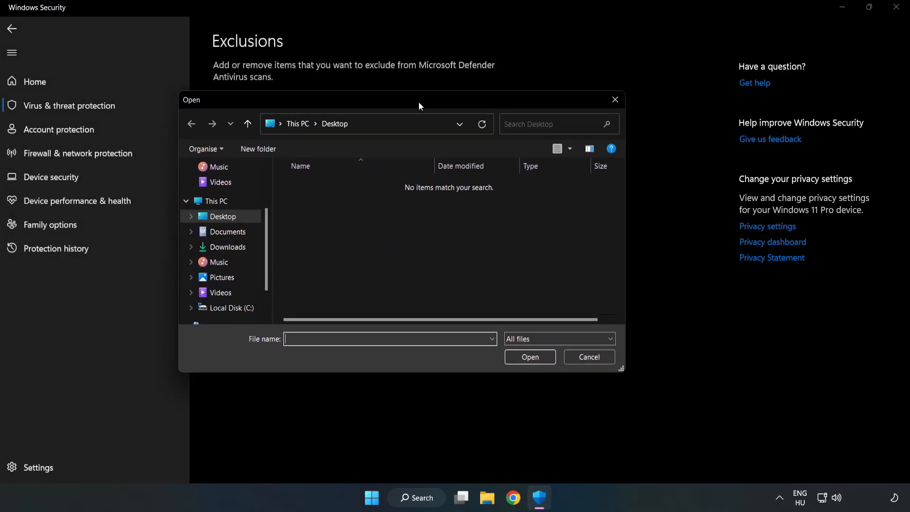
pyautogui.click(231, 308)
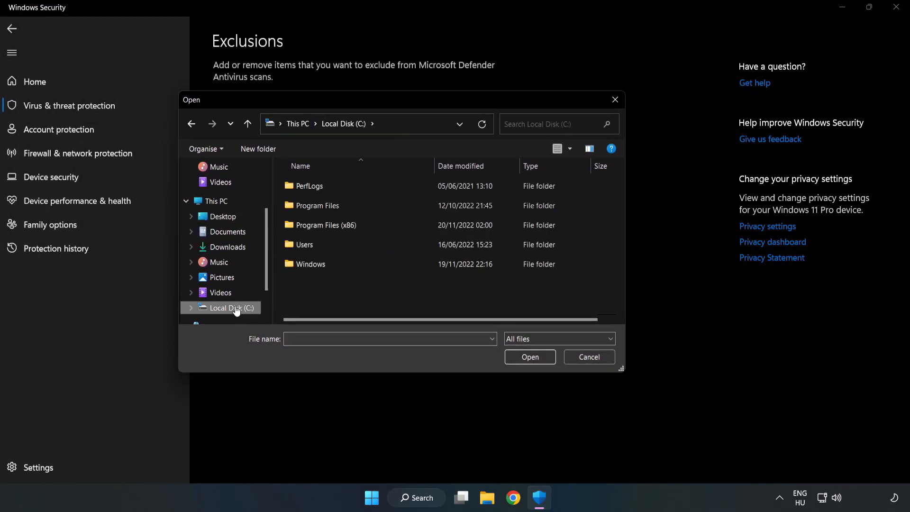
pyautogui.doubleClick(326, 225)
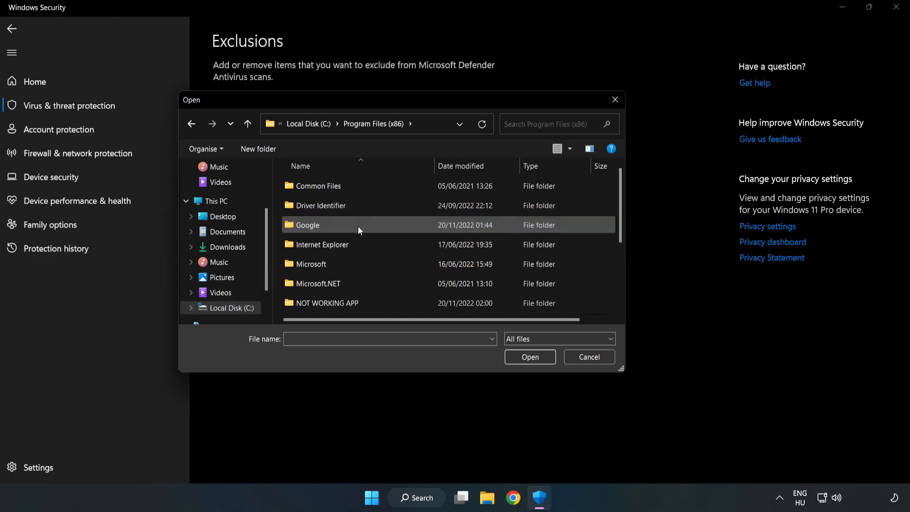
pyautogui.doubleClick(327, 303)
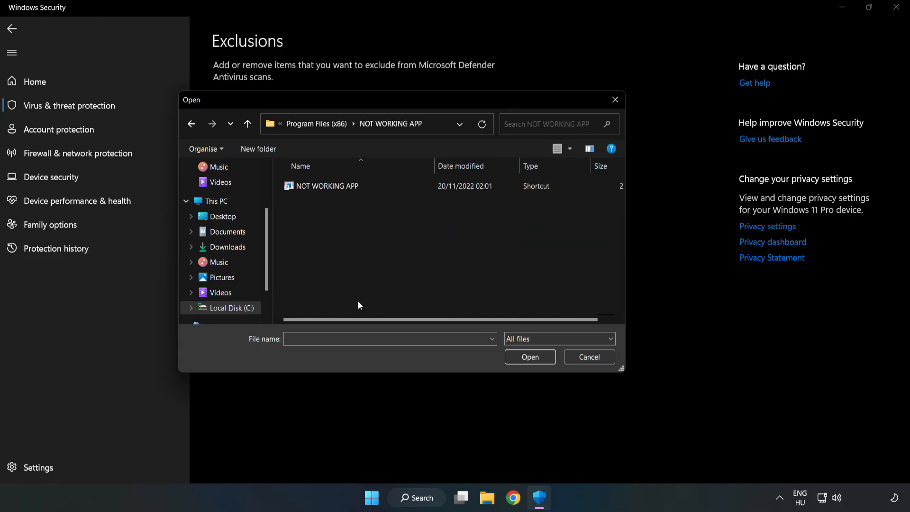
pyautogui.click(327, 186)
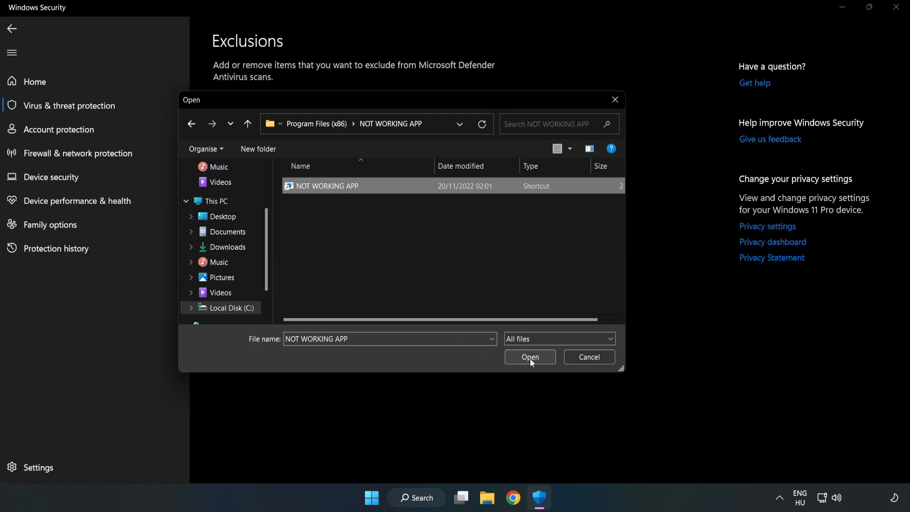
pyautogui.click(529, 357)
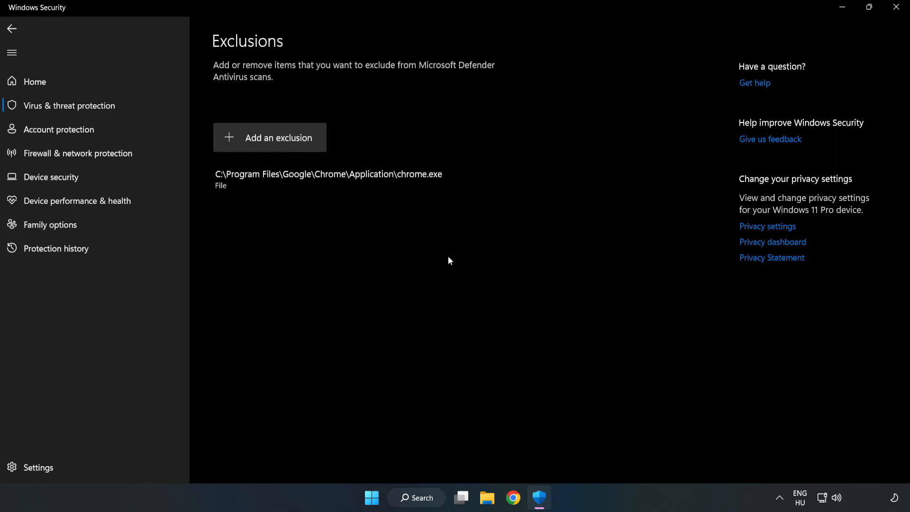
pyautogui.moveTo(896, 7)
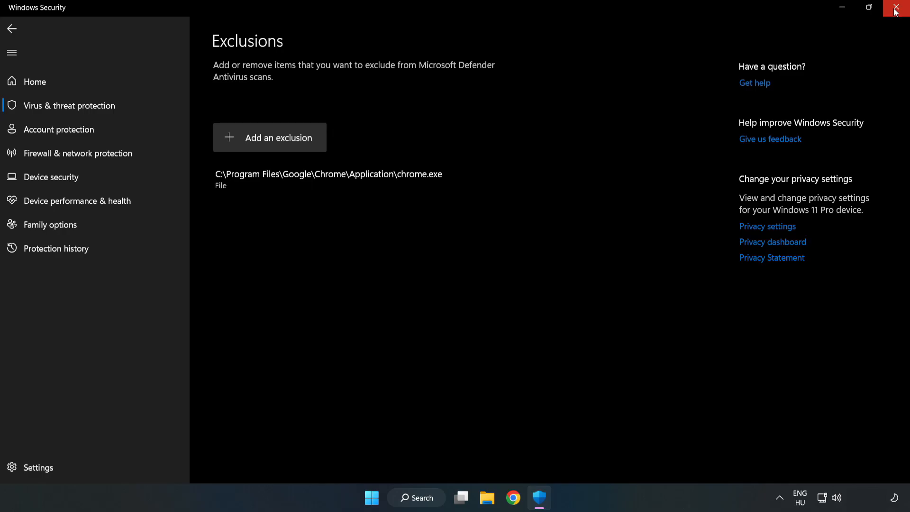
pyautogui.moveTo(899, 8)
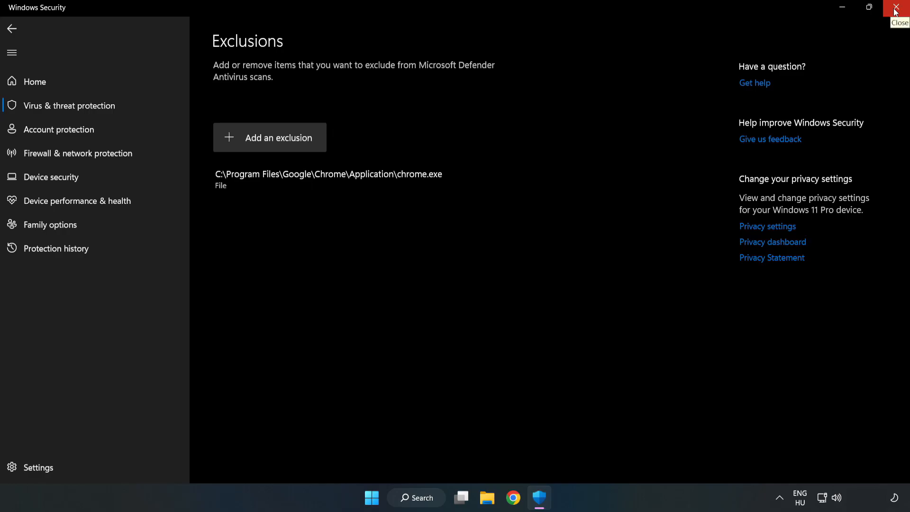
# - Close Windows Security and show the Start menu power options with Restart
pyautogui.click(900, 8)
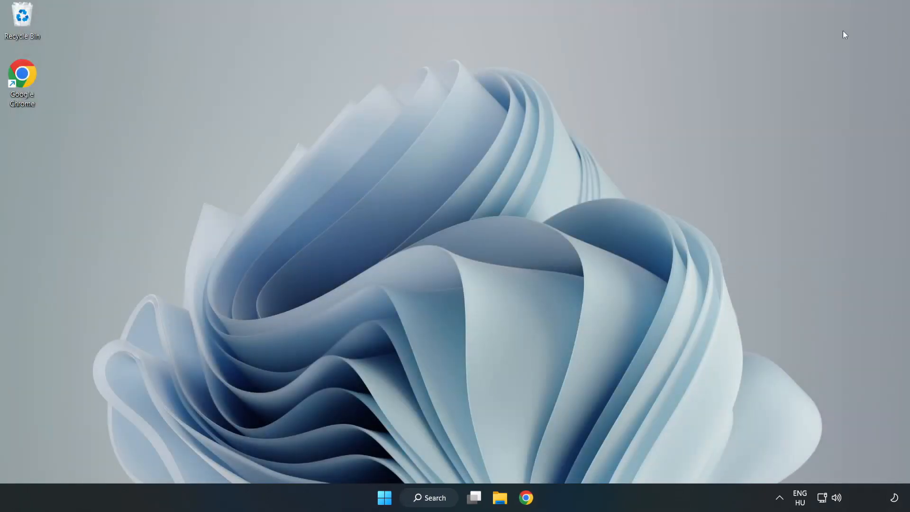
pyautogui.moveTo(461, 256)
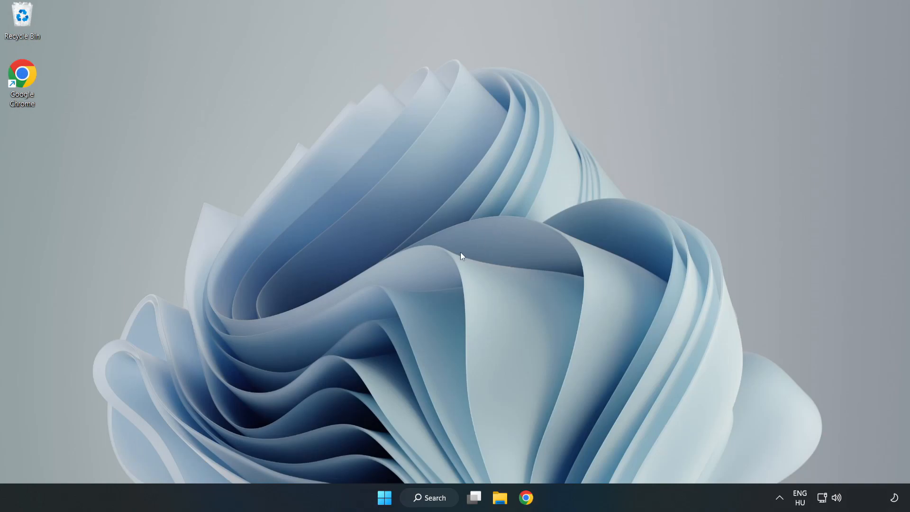
pyautogui.moveTo(383, 498)
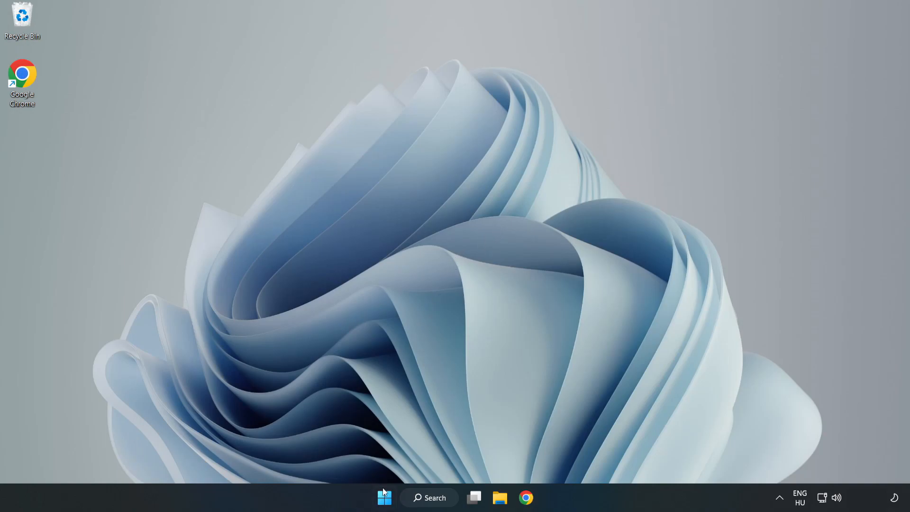
pyautogui.click(384, 497)
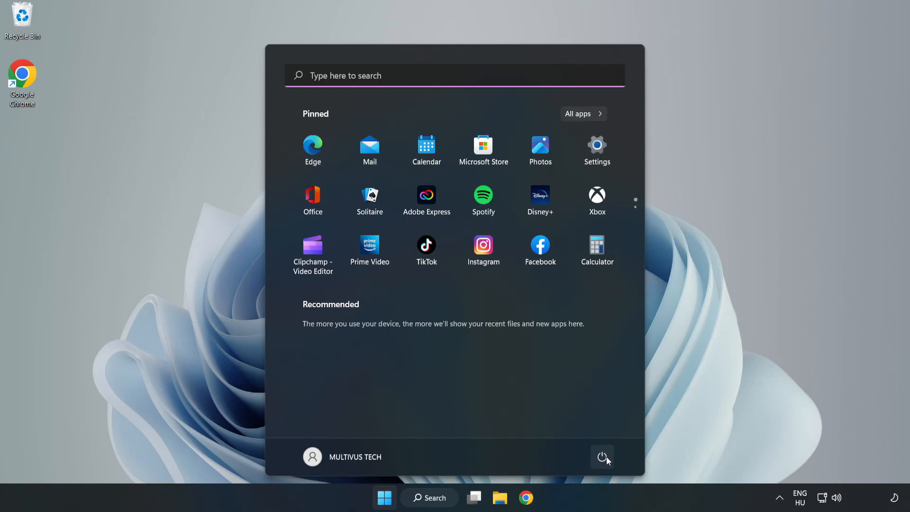
pyautogui.click(603, 457)
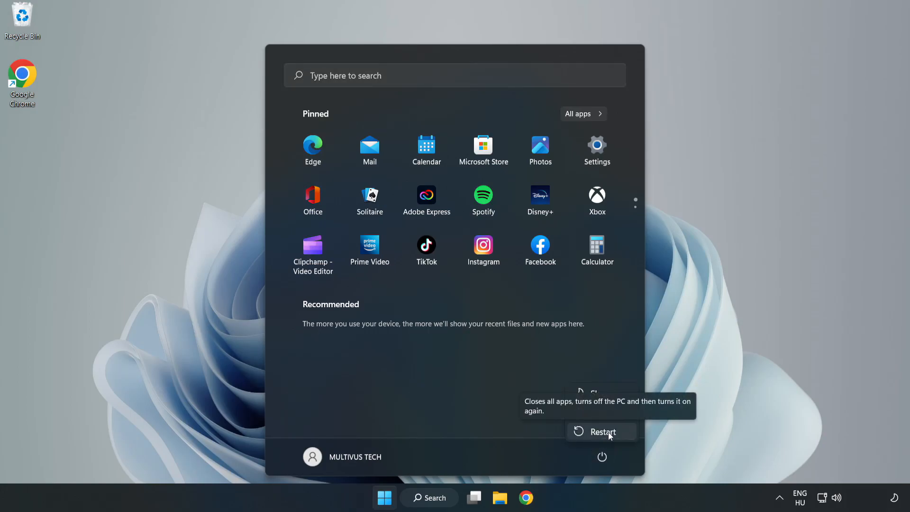